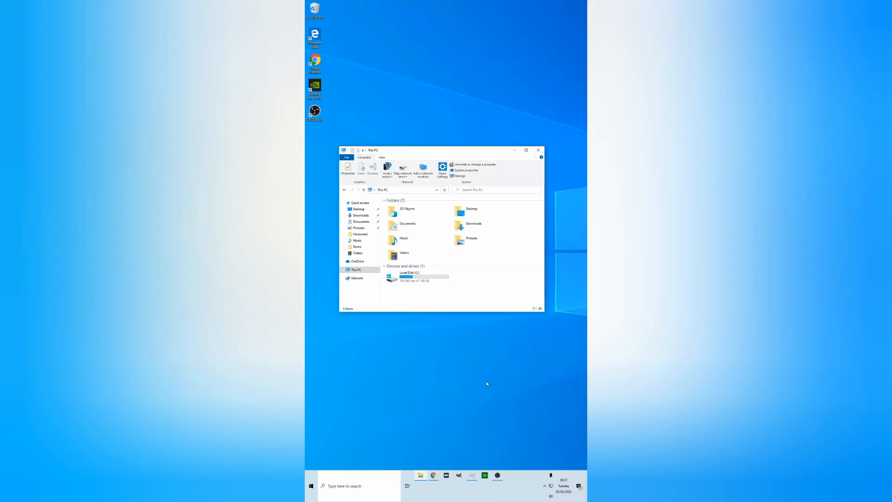
Navigate from Local Disk (C:) through AppData\Roaming\RetroArch\overlays into the borders folder
{"action": "left_click", "coordinate": [410, 276]}
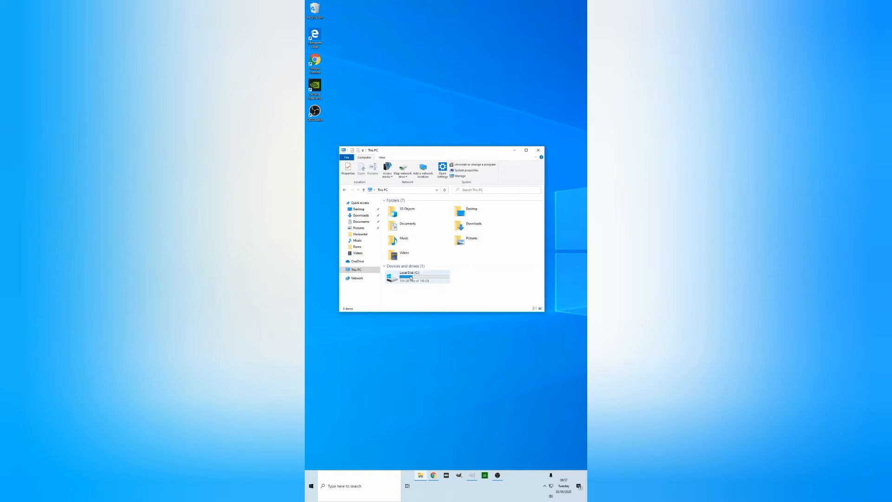
{"action": "double_click", "coordinate": [409, 276]}
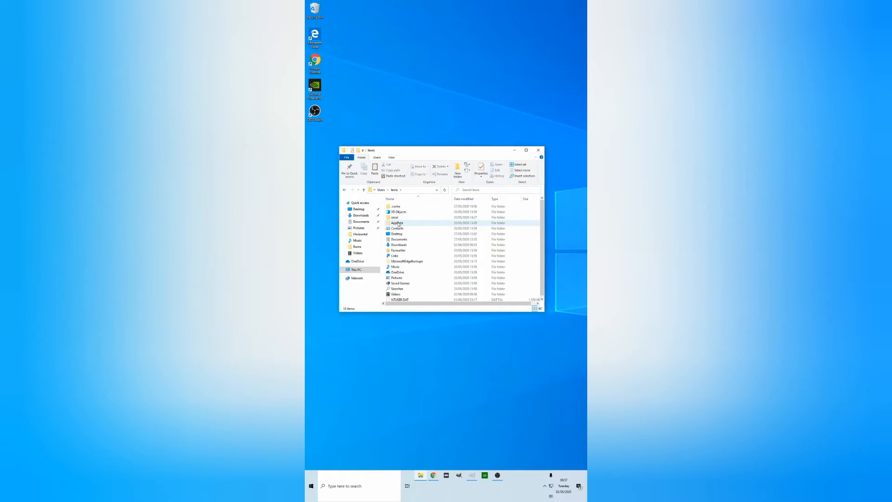
{"action": "double_click", "coordinate": [396, 222]}
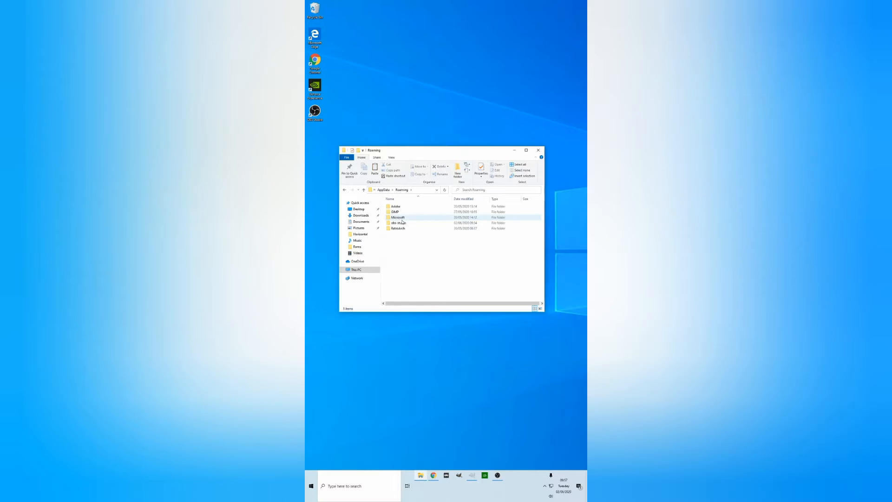
{"action": "double_click", "coordinate": [398, 229]}
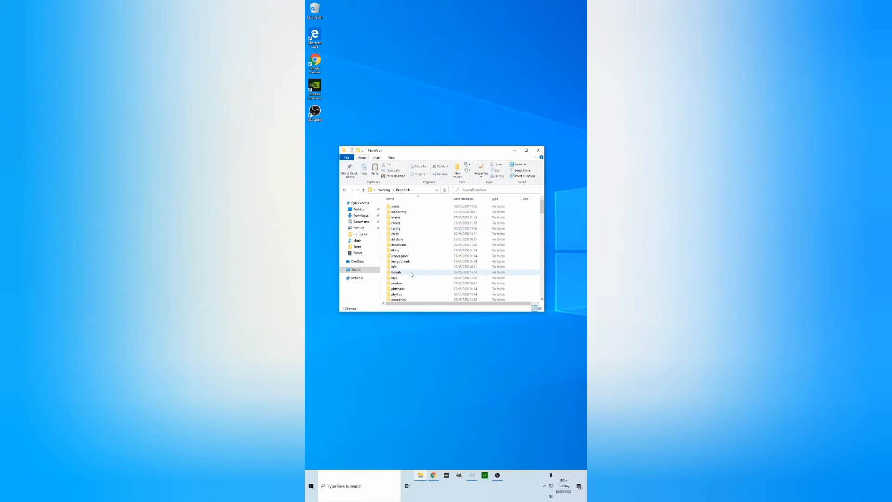
{"action": "double_click", "coordinate": [397, 282]}
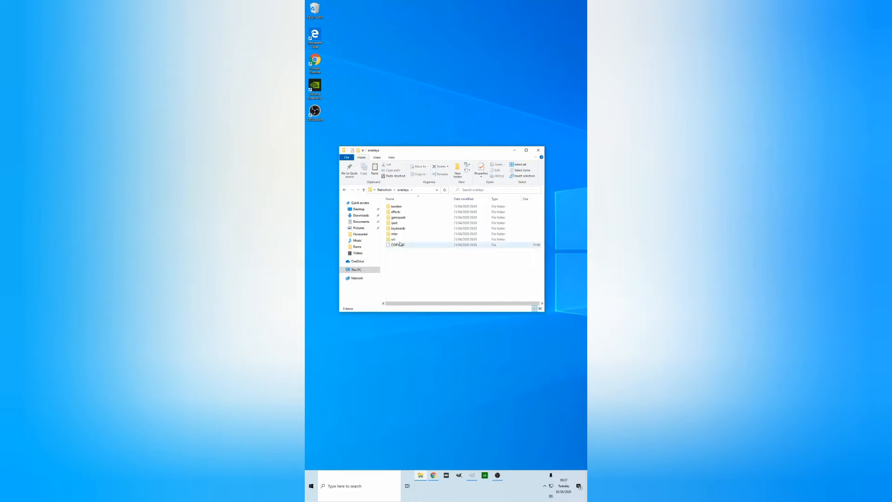
{"action": "double_click", "coordinate": [397, 206]}
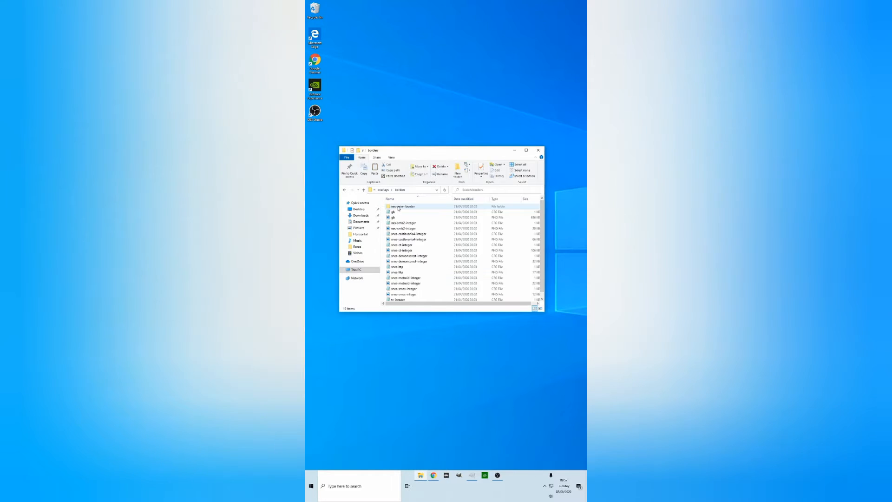
{"action": "left_click", "coordinate": [405, 217]}
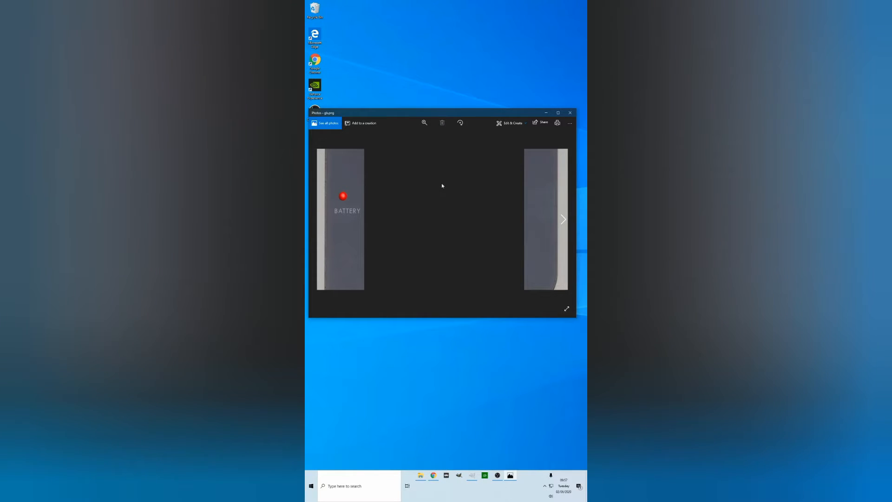
{"action": "mouse_move", "coordinate": [416, 189]}
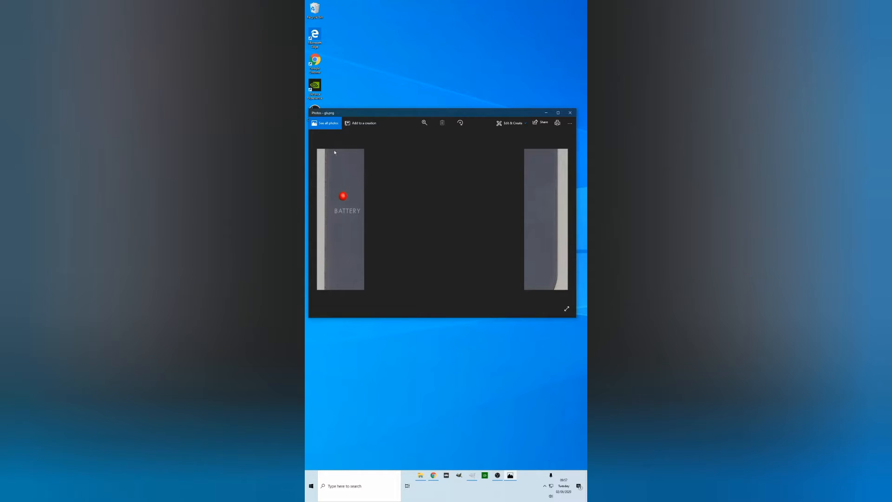
{"action": "mouse_move", "coordinate": [483, 281]}
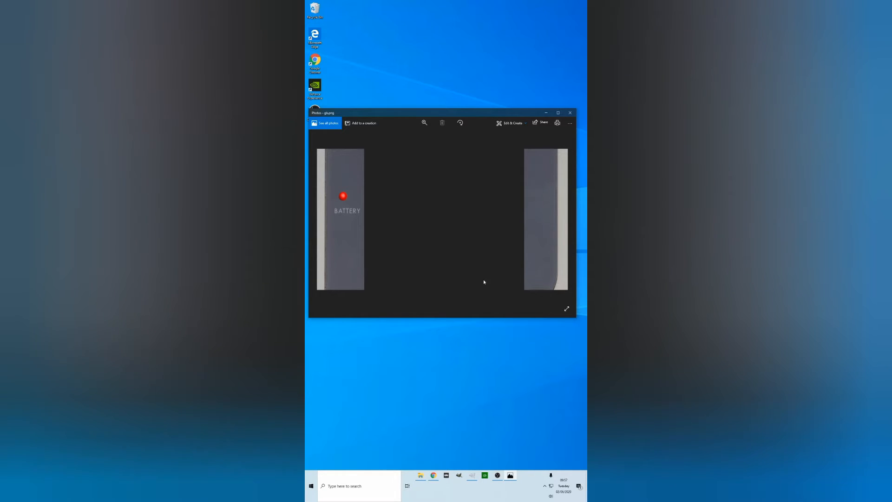
{"action": "mouse_move", "coordinate": [571, 113]}
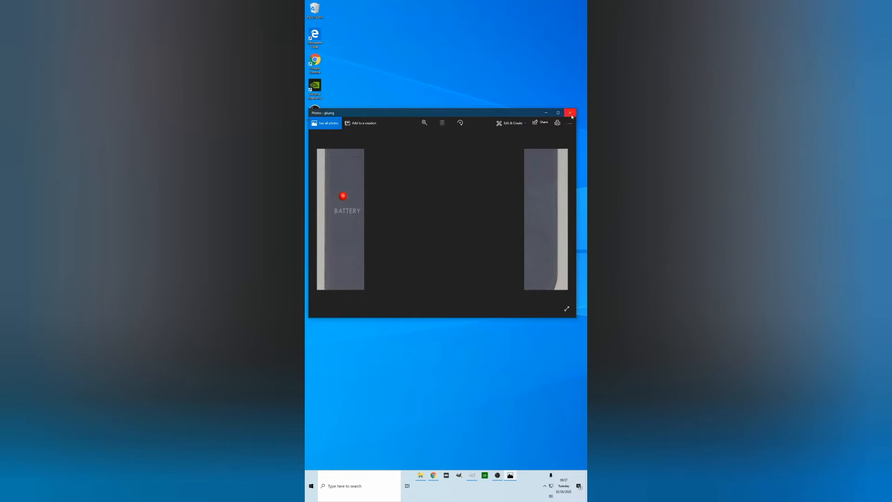
{"action": "left_click", "coordinate": [572, 113]}
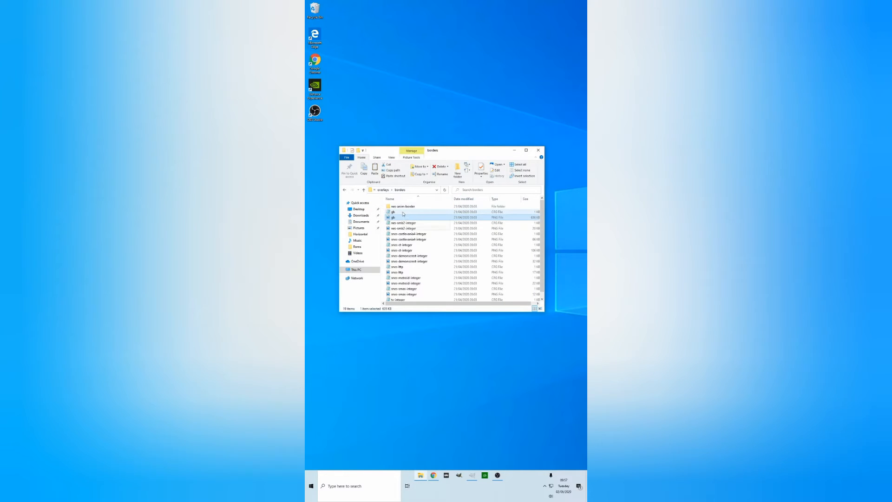
{"action": "double_click", "coordinate": [392, 212]}
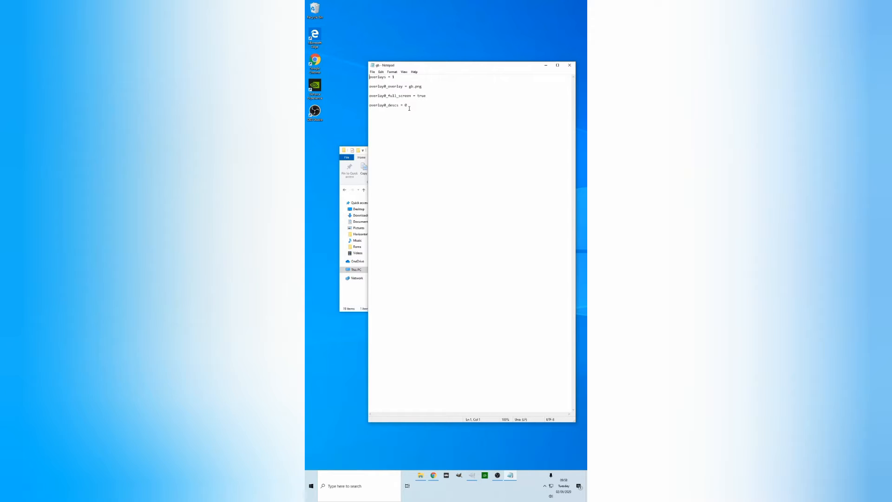
{"action": "mouse_move", "coordinate": [442, 96]}
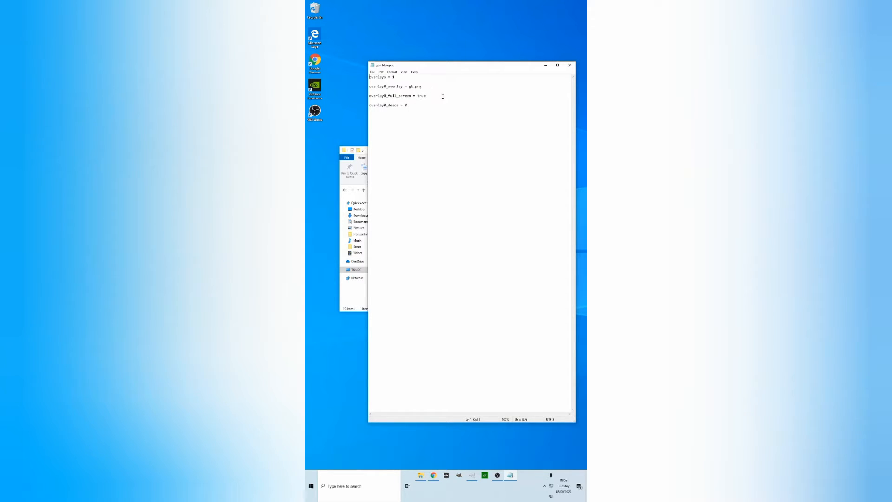
{"action": "mouse_move", "coordinate": [434, 85]}
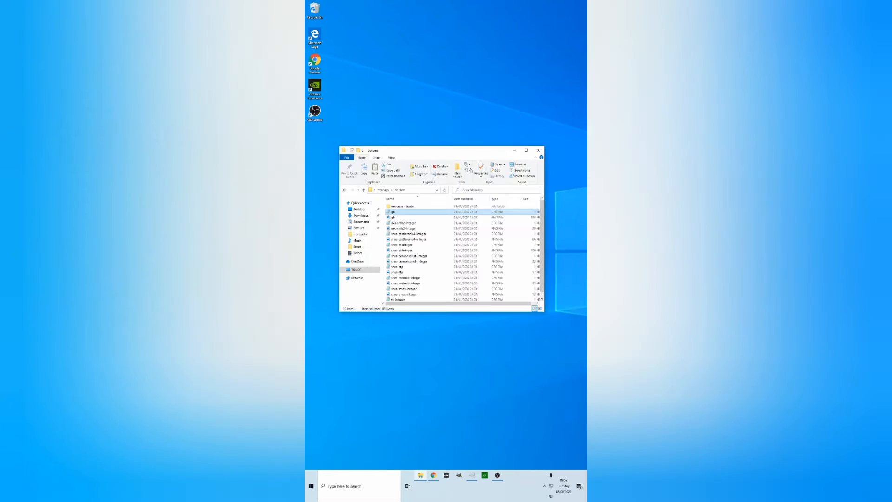
Copy gb.cfg into Documents\RetroarchOverlays, replacing the existing file, and view the copied config
{"action": "right_click", "coordinate": [392, 211]}
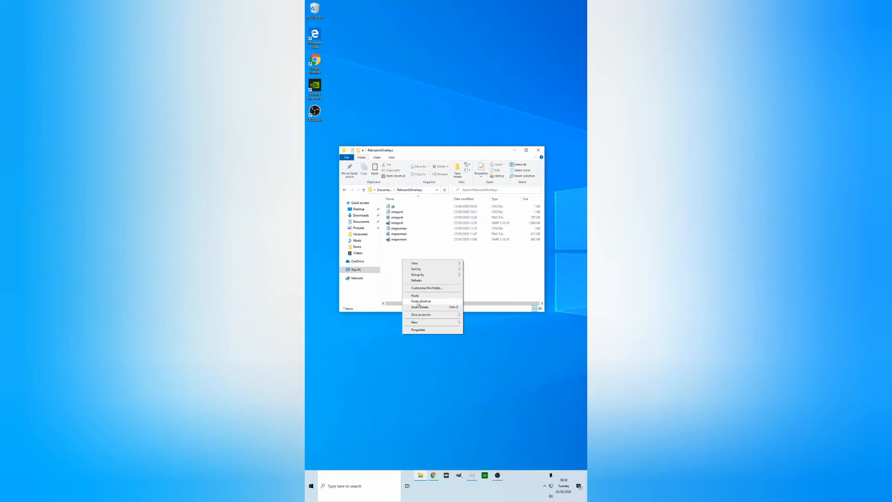
{"action": "left_click", "coordinate": [415, 295]}
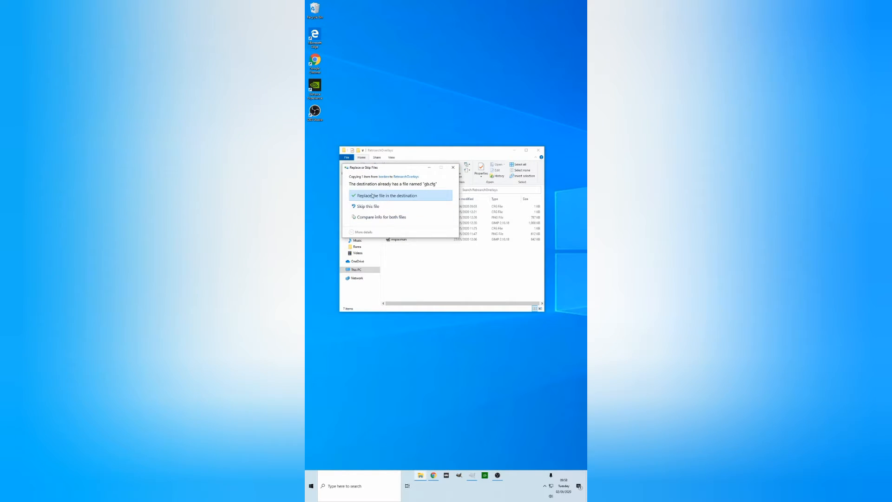
{"action": "left_click", "coordinate": [386, 196]}
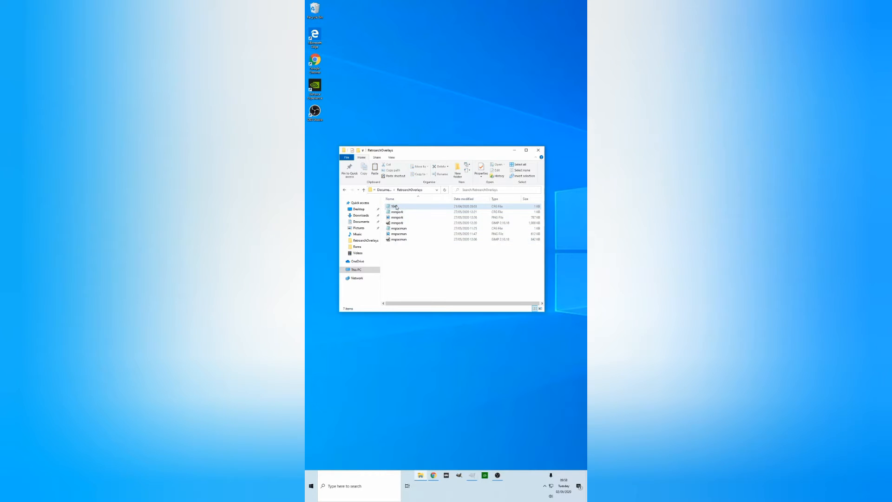
{"action": "double_click", "coordinate": [394, 207]}
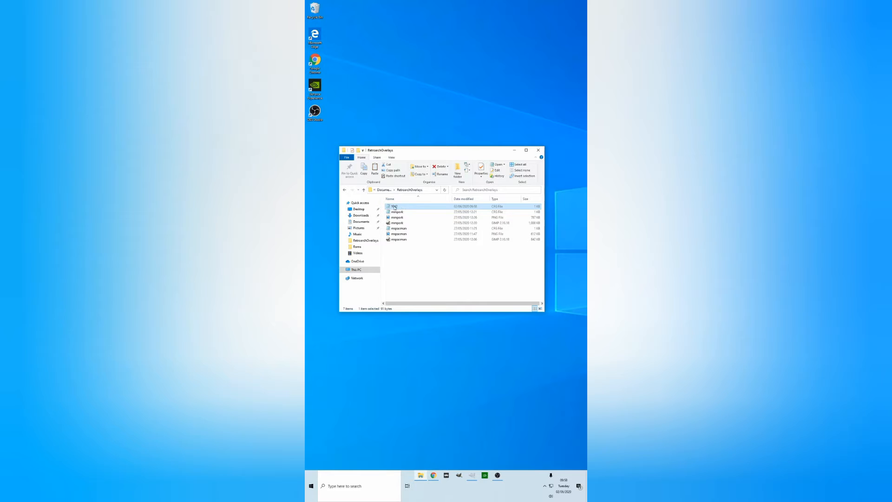
{"action": "mouse_move", "coordinate": [395, 206]}
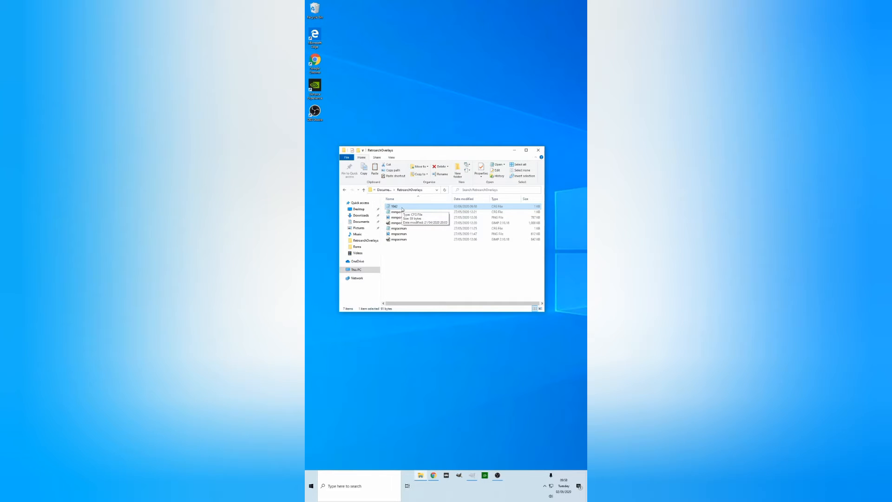
{"action": "mouse_move", "coordinate": [472, 475]}
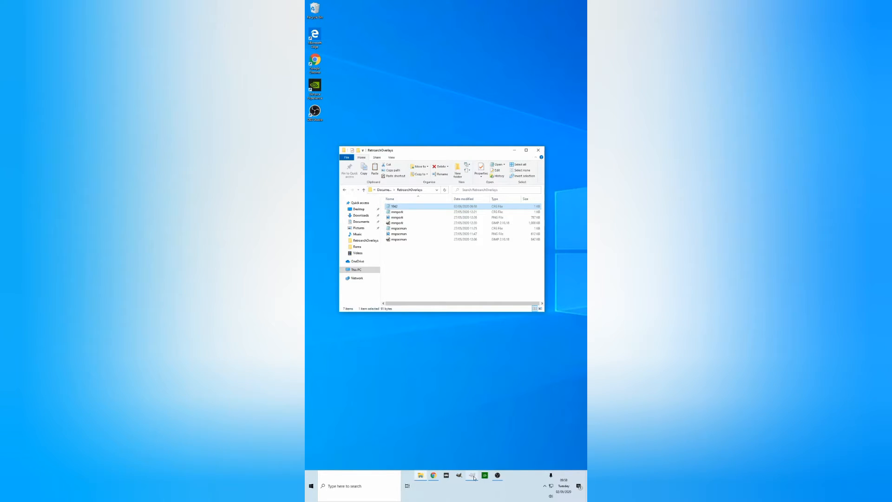
Switch to GIMP and start a new image, swapping its size to portrait 1080 × 1920
{"action": "left_click", "coordinate": [472, 475]}
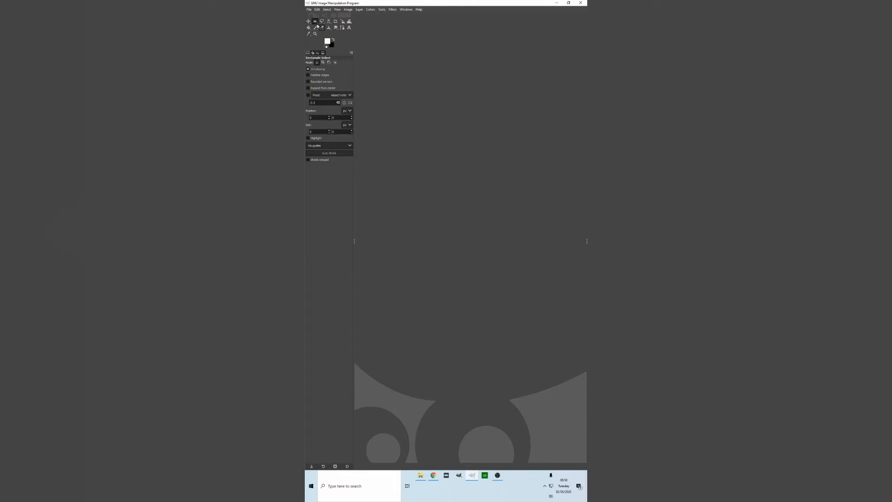
{"action": "left_click", "coordinate": [309, 9]}
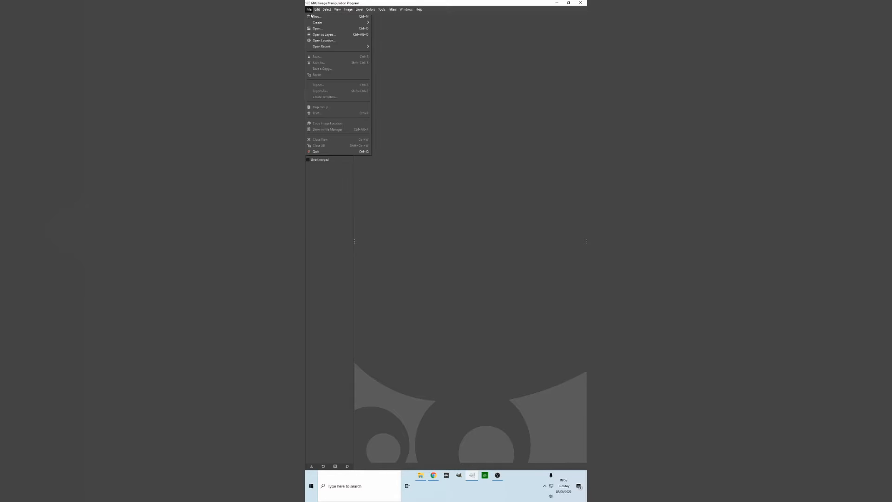
{"action": "left_click", "coordinate": [316, 15]}
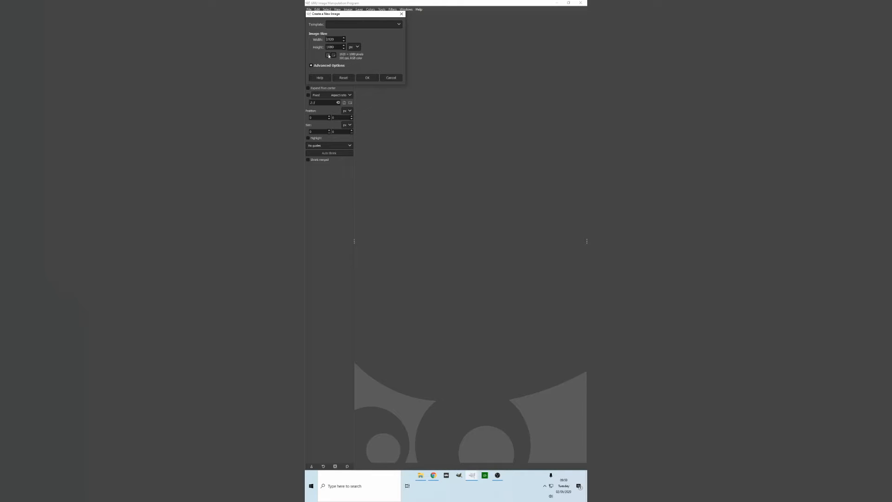
{"action": "left_click", "coordinate": [333, 54]}
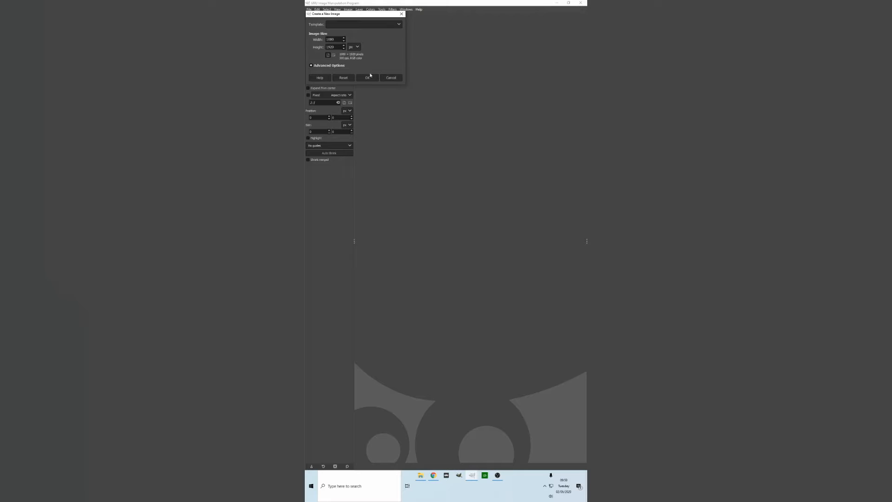
Confirm the new 1080 × 1920 portrait canvas, created filled with black
{"action": "left_click", "coordinate": [367, 77]}
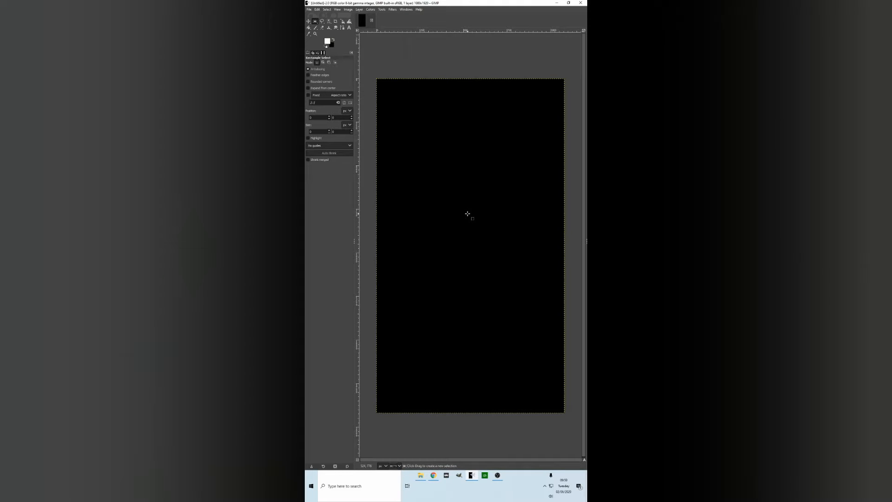
{"action": "mouse_move", "coordinate": [467, 195]}
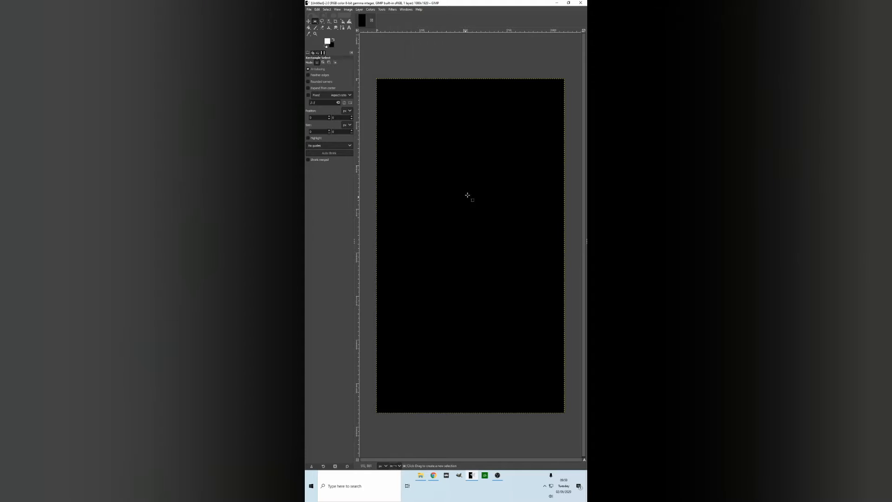
{"action": "mouse_move", "coordinate": [438, 125]}
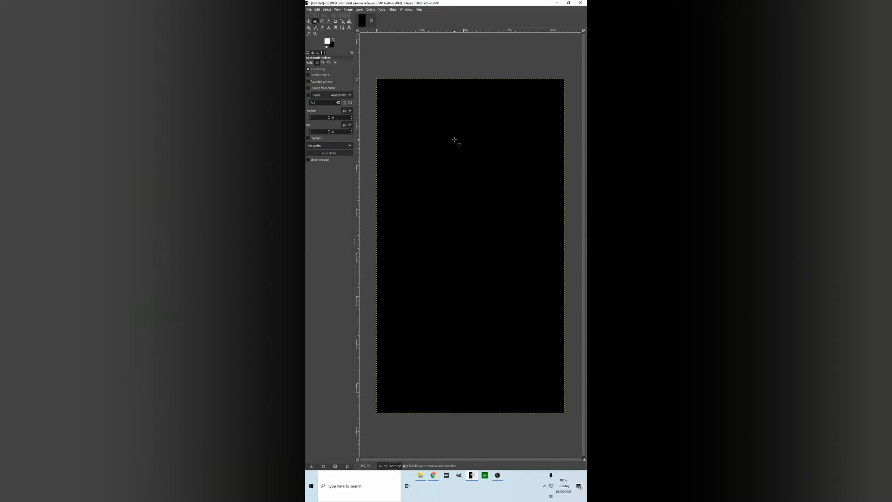
{"action": "mouse_move", "coordinate": [490, 159]}
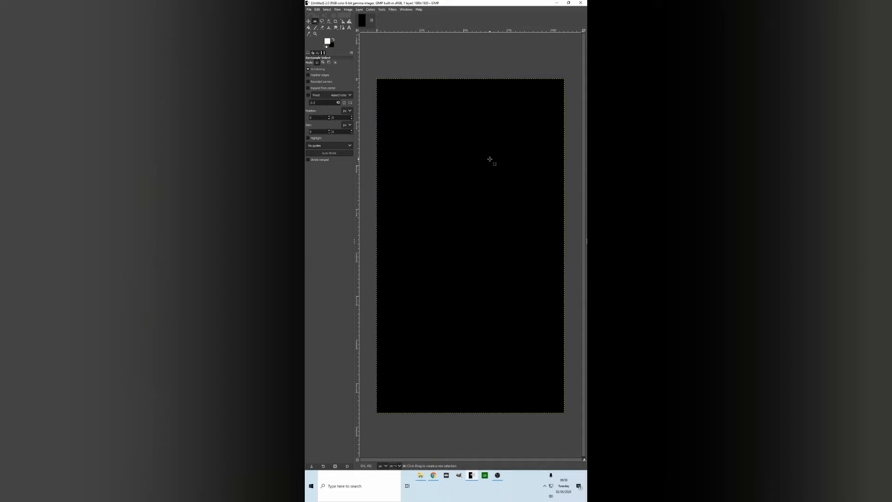
{"action": "left_click", "coordinate": [370, 9]}
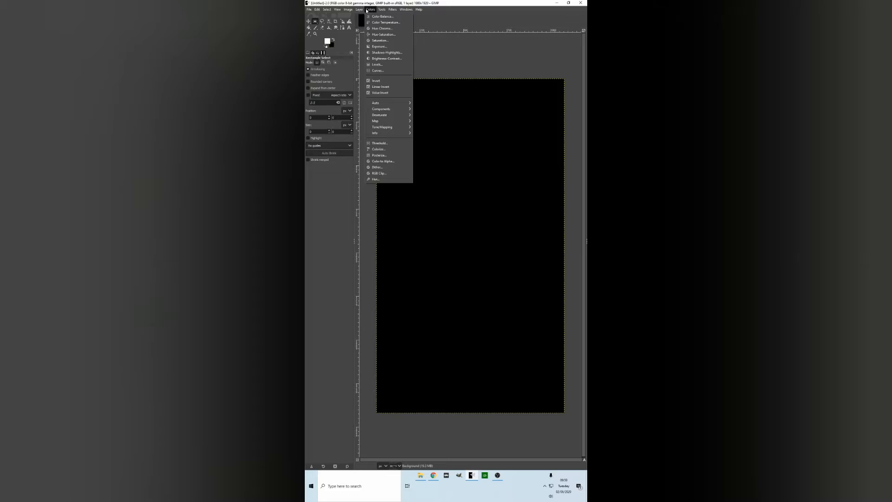
Add an alpha channel to the black background layer
{"action": "left_click", "coordinate": [359, 9]}
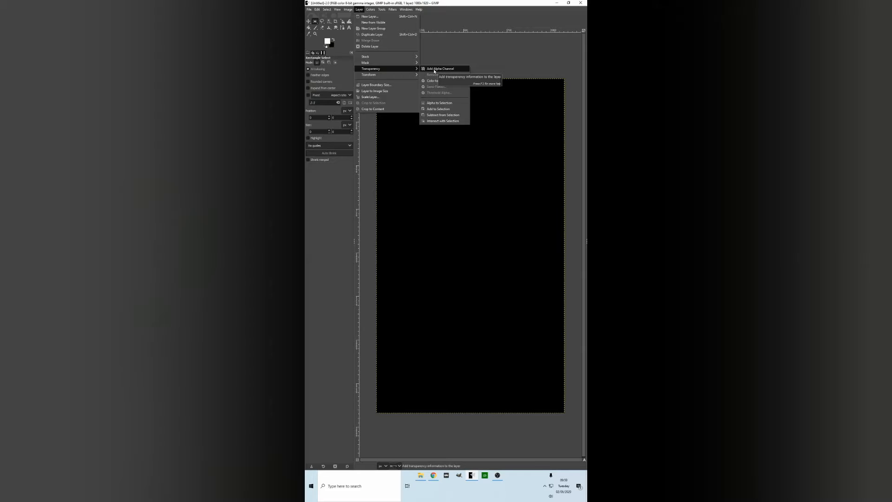
{"action": "left_click", "coordinate": [440, 68]}
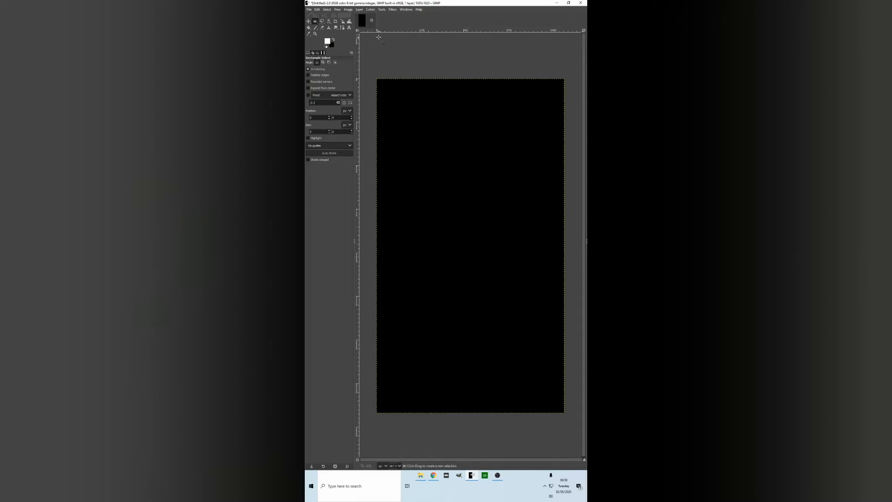
{"action": "left_click", "coordinate": [359, 9]}
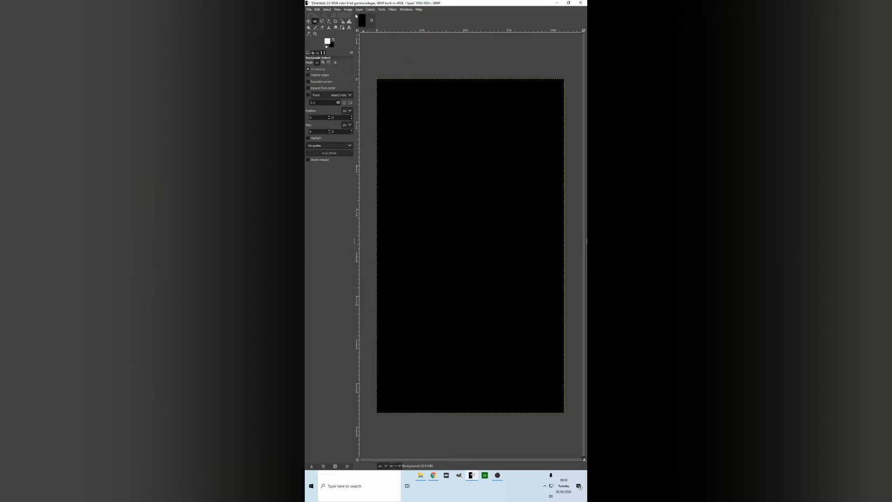
Convert black to transparency with Color to Alpha, leaving the canvas fully transparent
{"action": "left_click", "coordinate": [359, 10]}
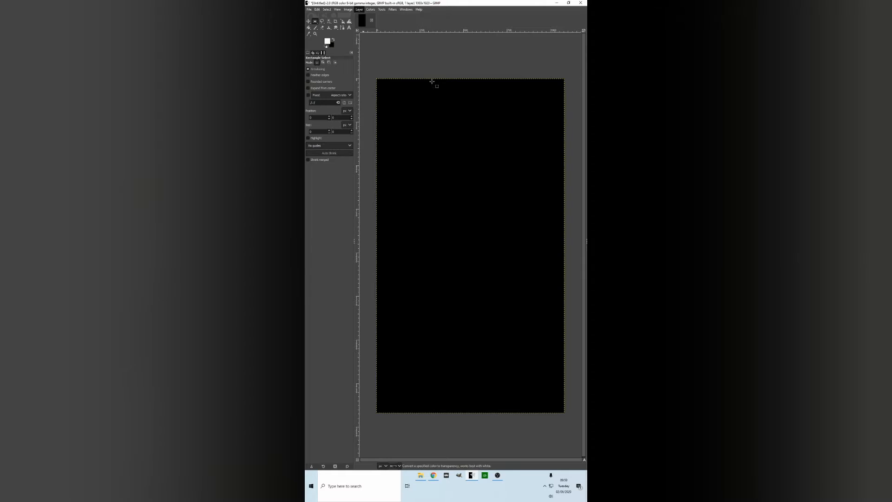
{"action": "left_click", "coordinate": [371, 10]}
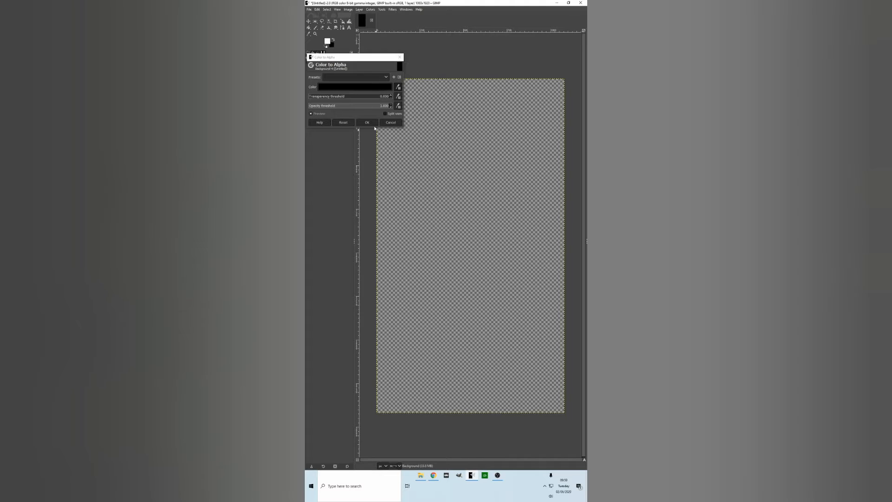
{"action": "left_click", "coordinate": [367, 123]}
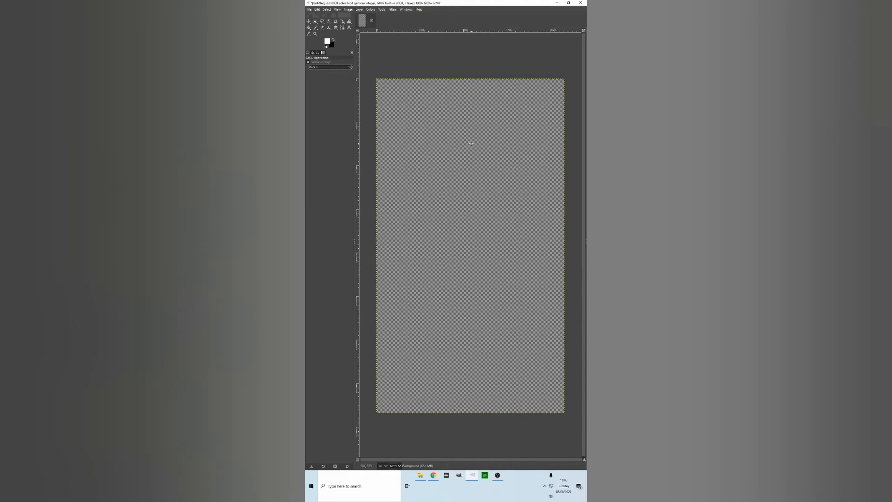
{"action": "mouse_move", "coordinate": [461, 225]}
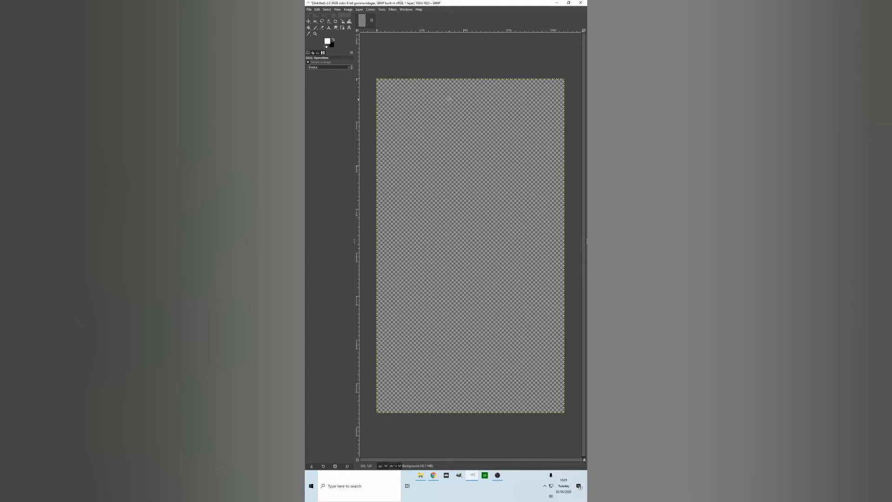
Open 1942 marquee.jpg as a separate image in GIMP
{"action": "left_click", "coordinate": [310, 10]}
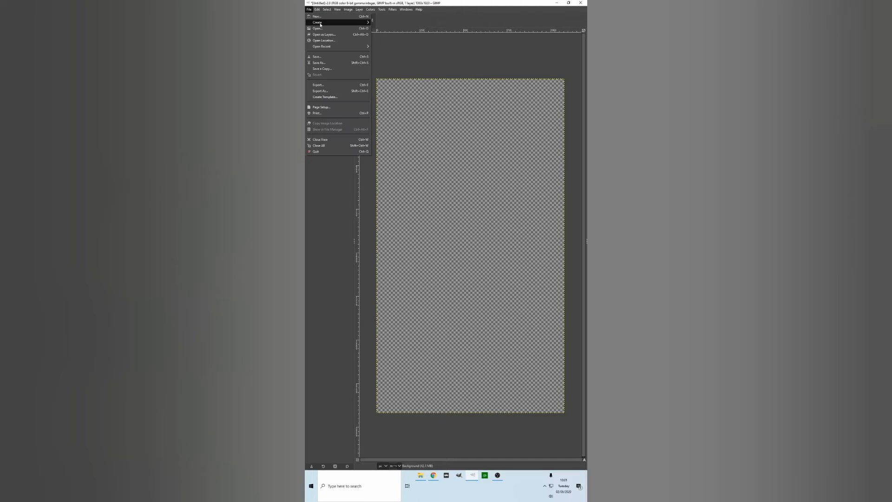
{"action": "left_click", "coordinate": [317, 28]}
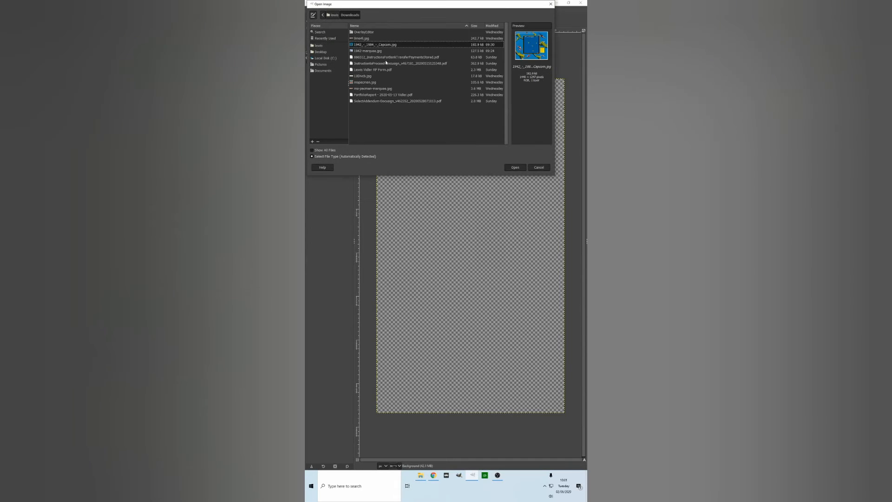
{"action": "left_click", "coordinate": [367, 51]}
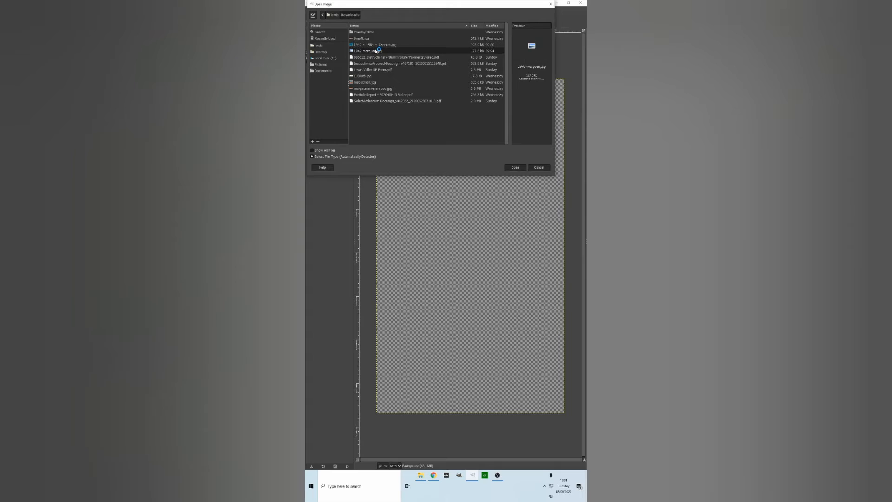
{"action": "left_click", "coordinate": [367, 51]}
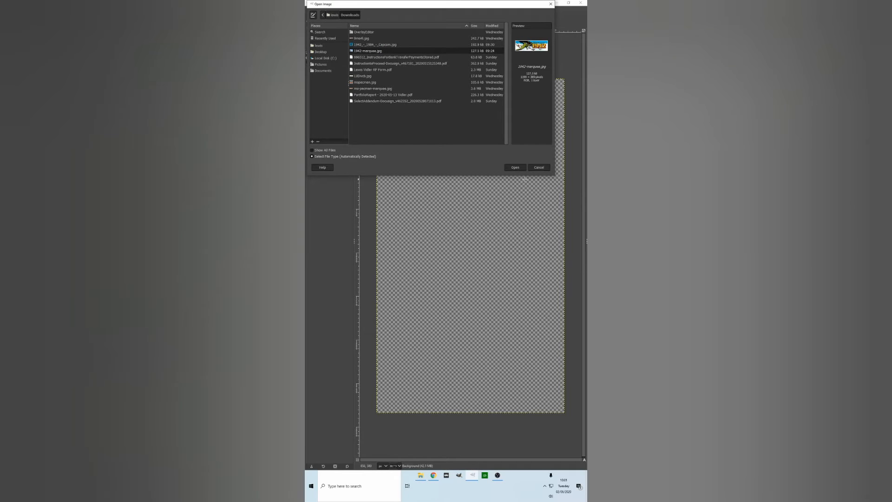
{"action": "left_click", "coordinate": [514, 167]}
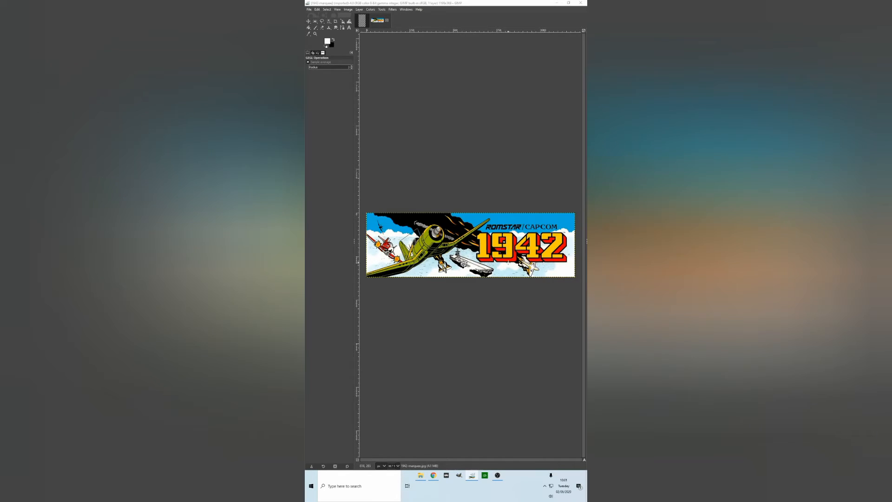
Open the Capcom 1942 cabinet artwork as another separate image
{"action": "left_click", "coordinate": [308, 9]}
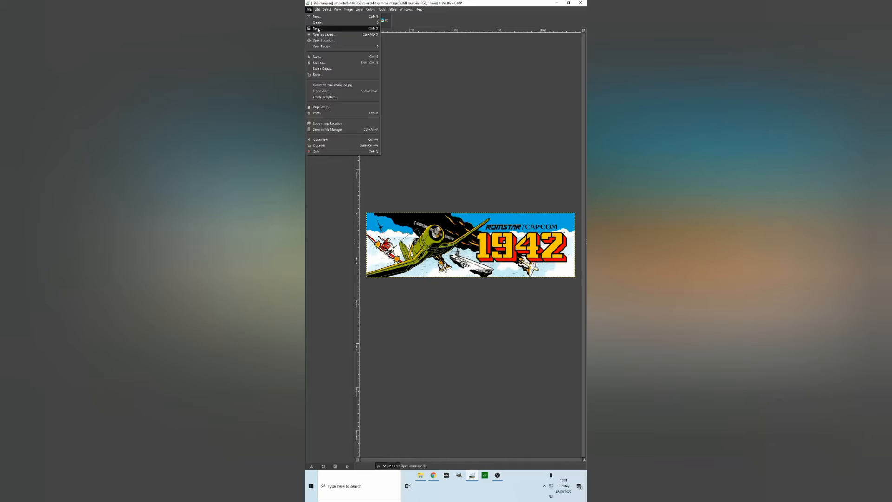
{"action": "left_click", "coordinate": [317, 29]}
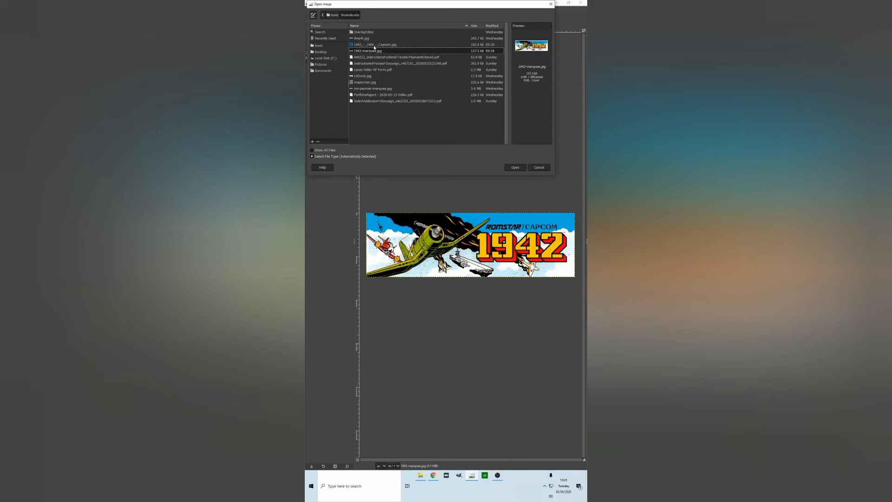
{"action": "left_click", "coordinate": [375, 44]}
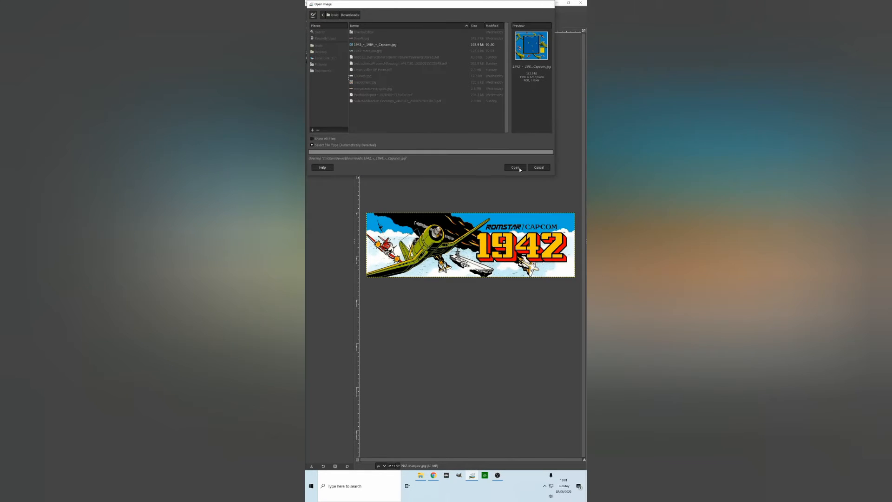
{"action": "left_click", "coordinate": [515, 167]}
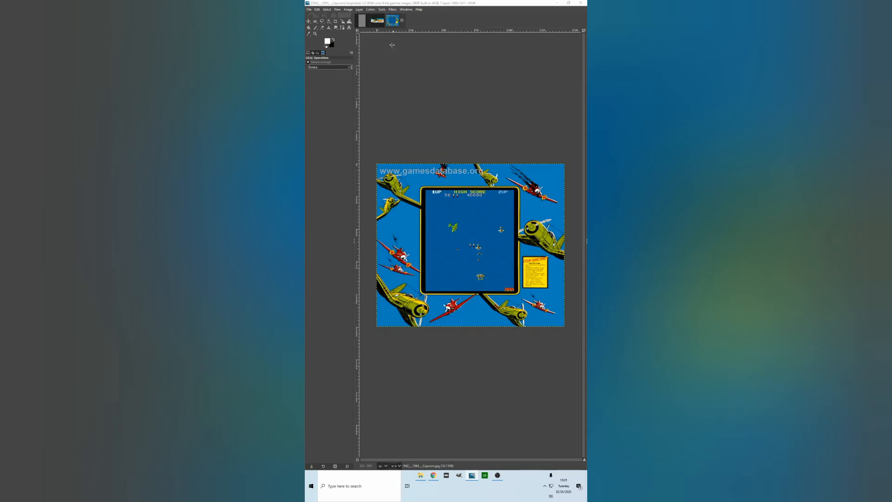
Copy the whole marquee picture and paste it centred onto the transparent canvas as a floating selection
{"action": "left_click", "coordinate": [376, 21]}
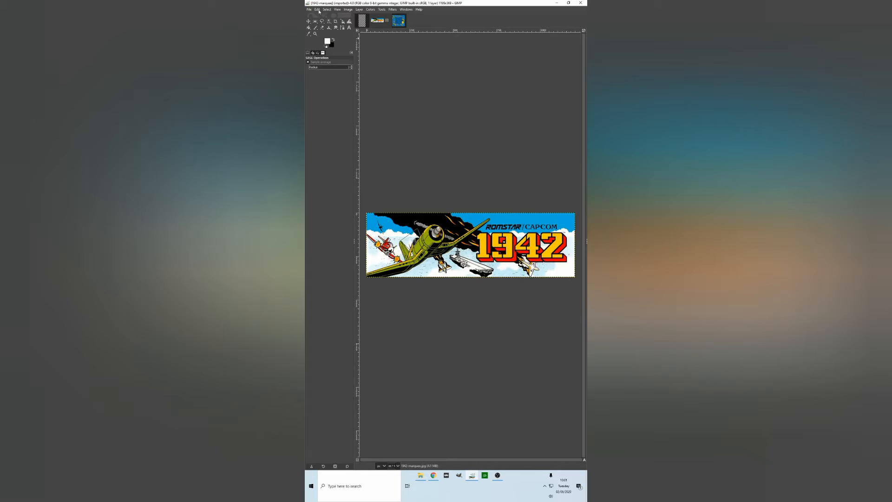
{"action": "key", "text": "ctrl+x"}
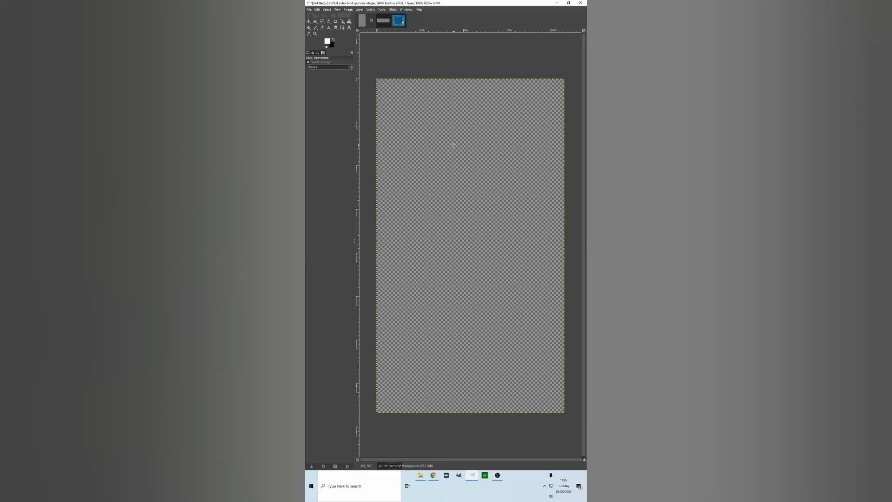
{"action": "right_click", "coordinate": [472, 158]}
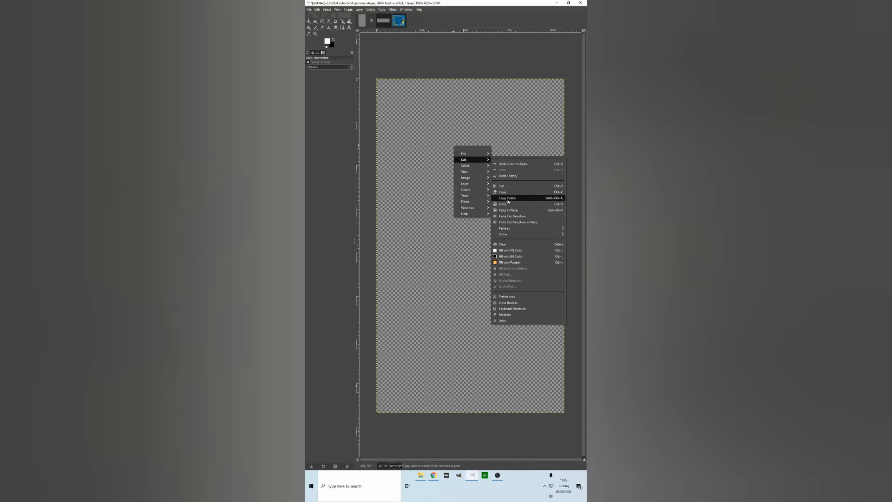
{"action": "left_click", "coordinate": [503, 204]}
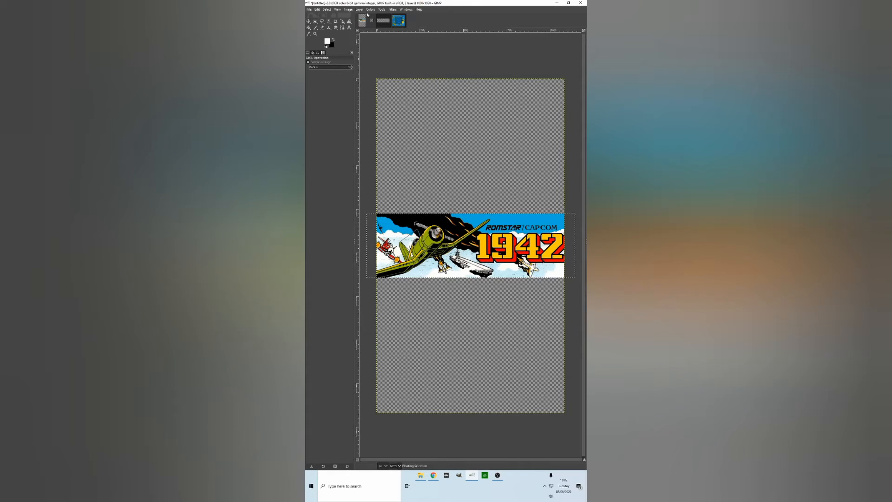
Drag the pasted marquee up to the top edge of the canvas with the Move tool
{"action": "left_click", "coordinate": [381, 9]}
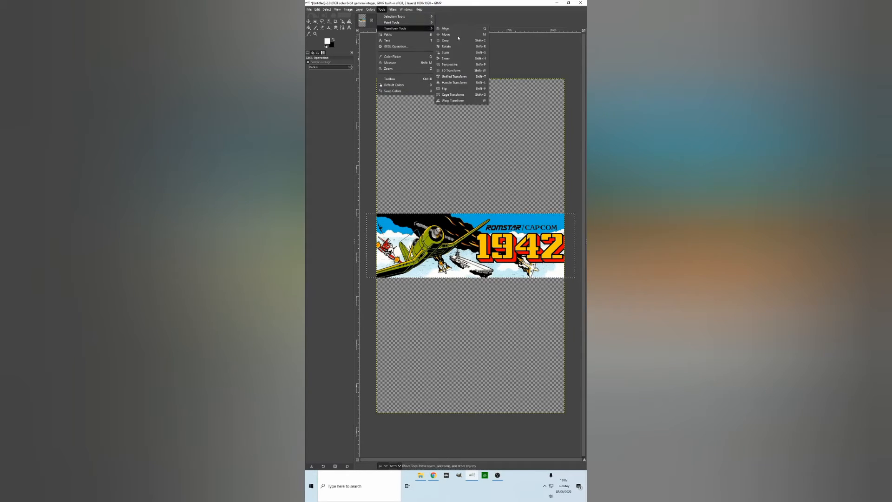
{"action": "left_click", "coordinate": [445, 34]}
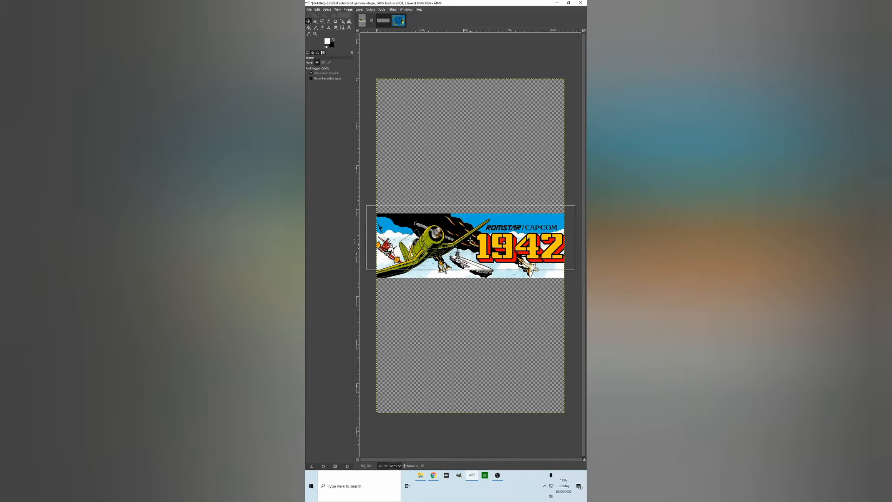
{"action": "left_click_drag", "start_coordinate": [470, 239], "coordinate": [469, 111]}
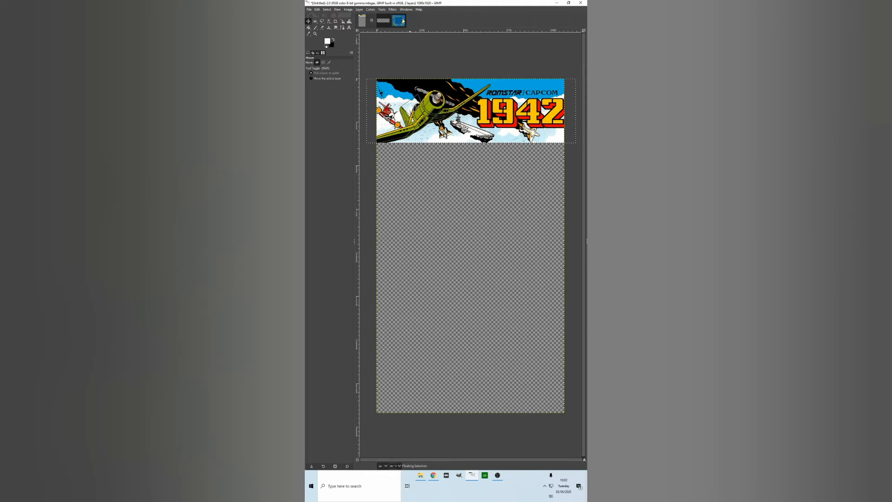
Scale the marquee down to a smaller banner and nudge it into place near the top
{"action": "left_click", "coordinate": [381, 9]}
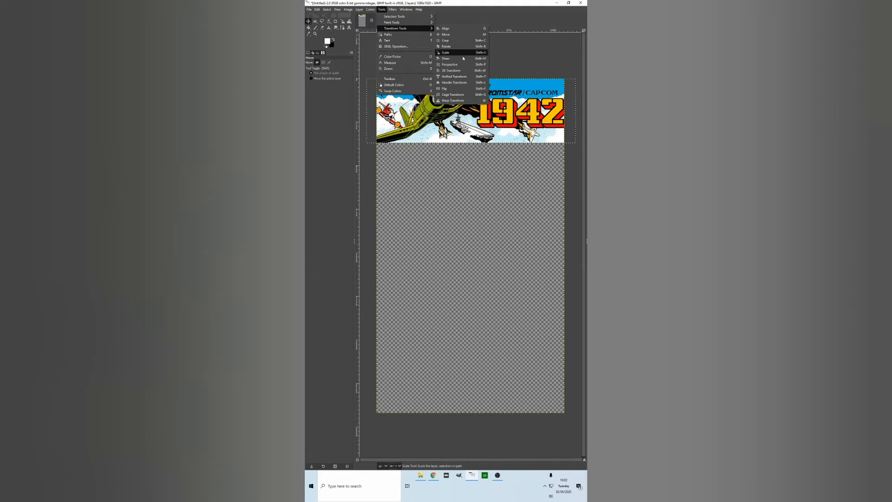
{"action": "mouse_move", "coordinate": [450, 52]}
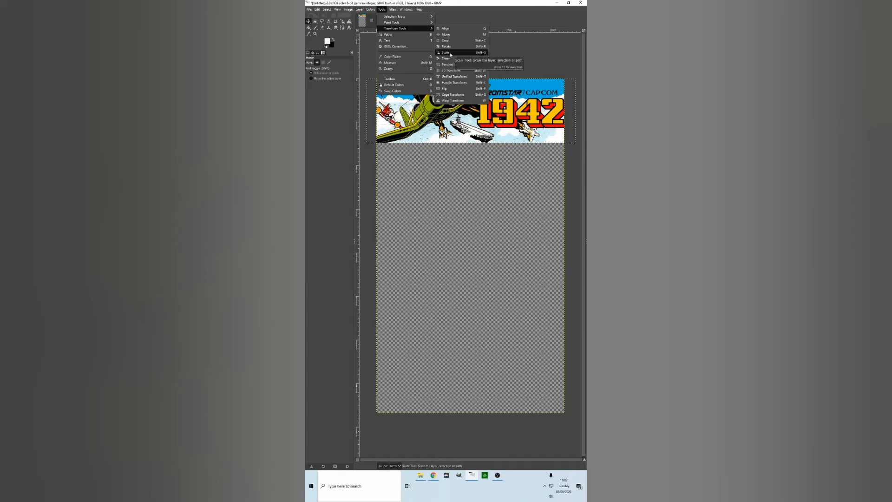
{"action": "left_click", "coordinate": [445, 52]}
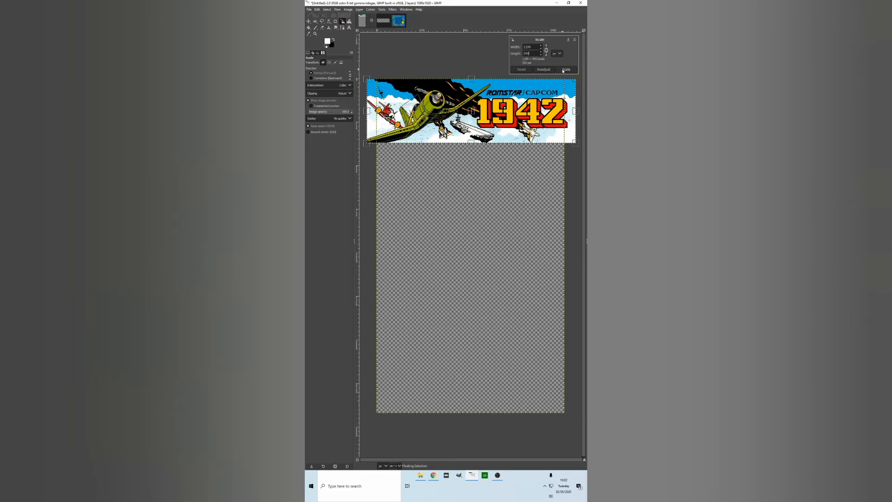
{"action": "left_click", "coordinate": [566, 69]}
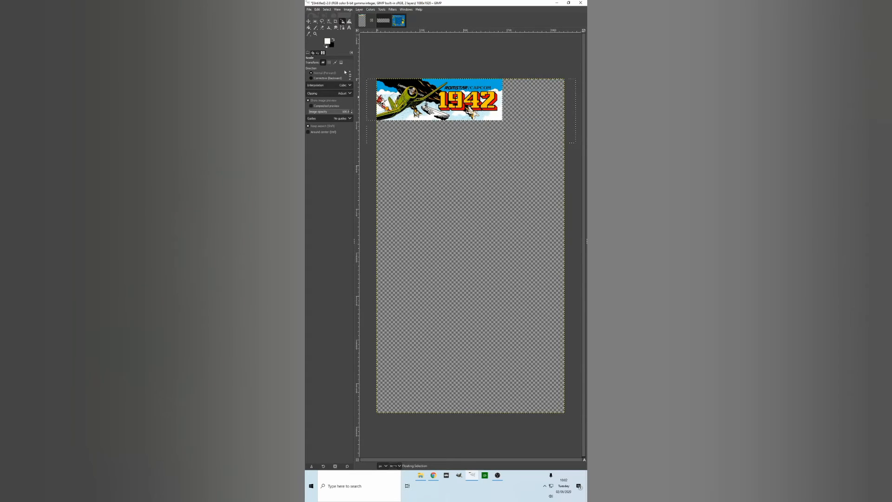
{"action": "left_click", "coordinate": [381, 10]}
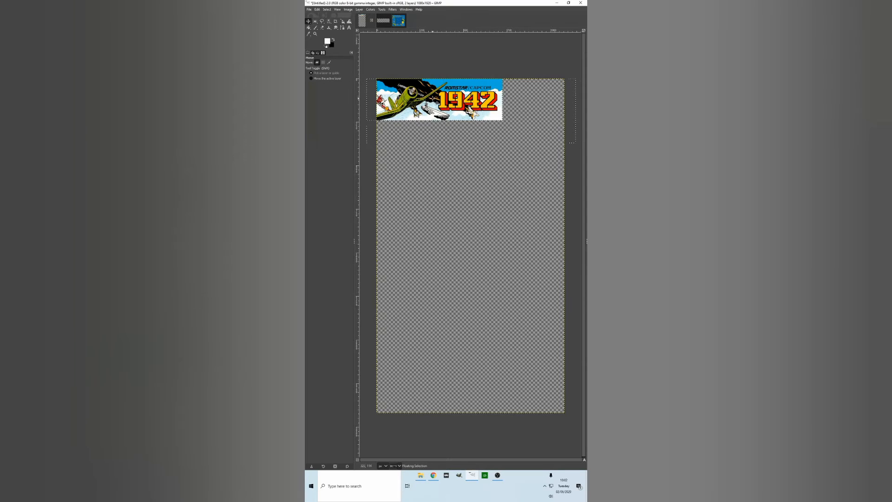
{"action": "left_click_drag", "start_coordinate": [439, 102], "coordinate": [464, 100]}
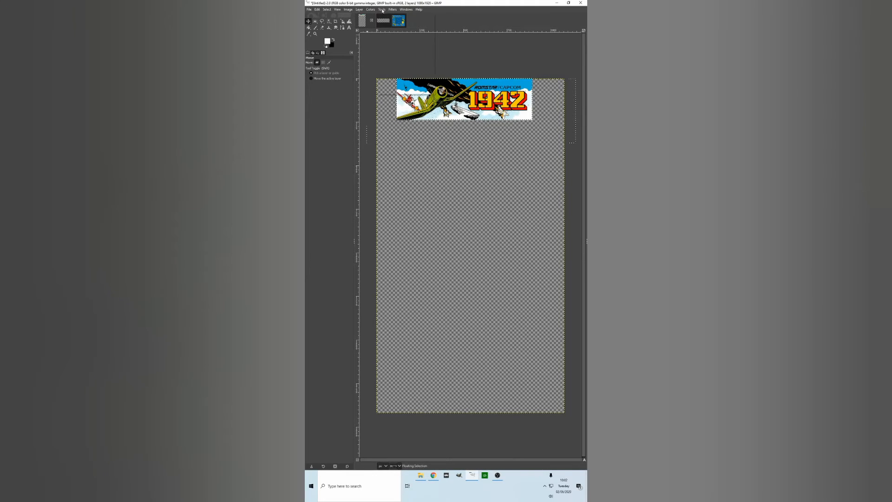
Scale the marquee art up to the full canvas width so it fills the top portion
{"action": "left_click", "coordinate": [381, 10]}
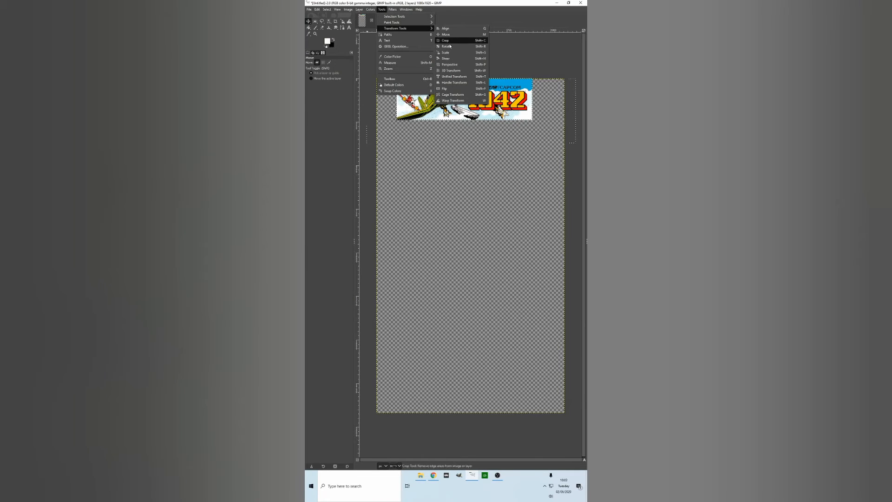
{"action": "left_click", "coordinate": [446, 52]}
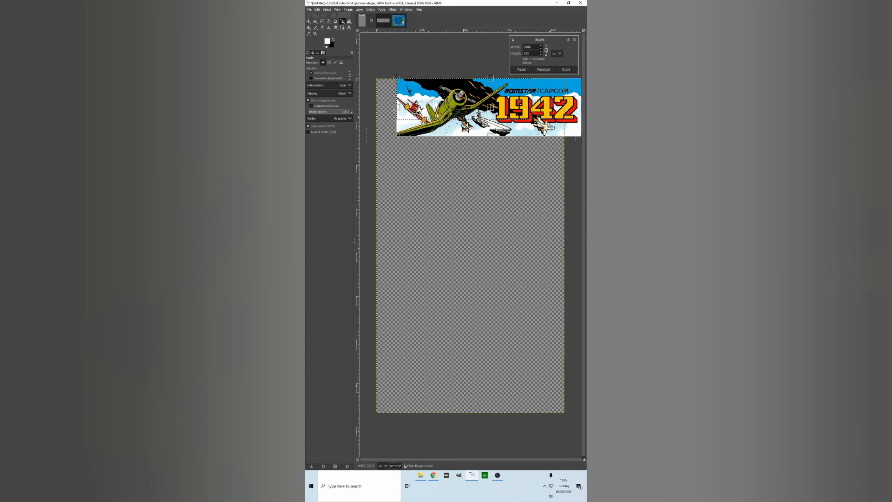
{"action": "left_click", "coordinate": [565, 69]}
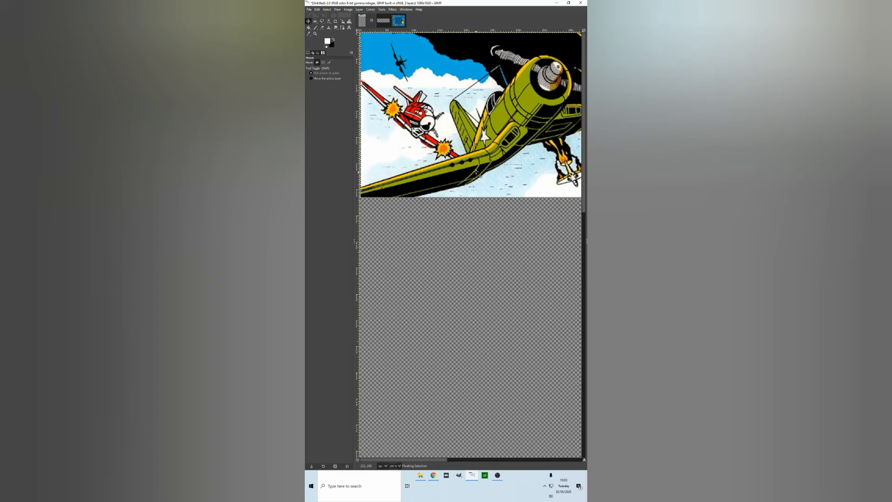
Drag the floating 1942 marquee layer up so it sits flush with the canvas top edge
{"action": "left_click_drag", "start_coordinate": [483, 136], "coordinate": [481, 100]}
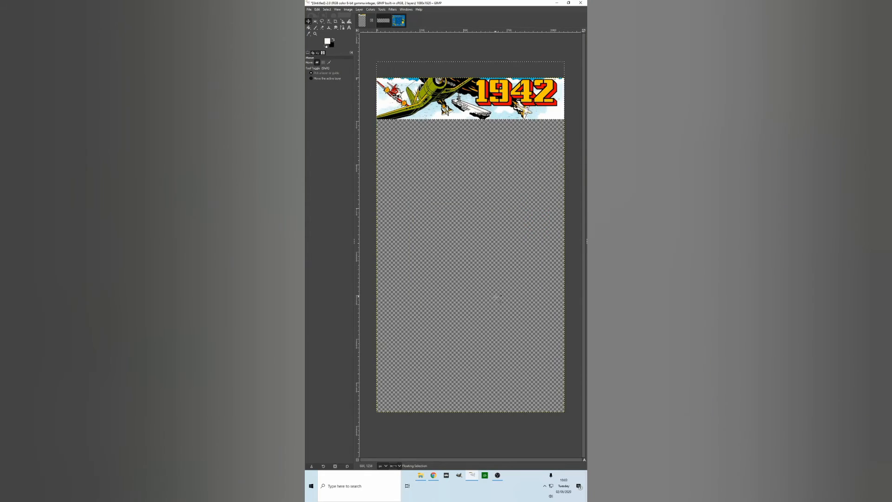
{"action": "mouse_move", "coordinate": [488, 217]}
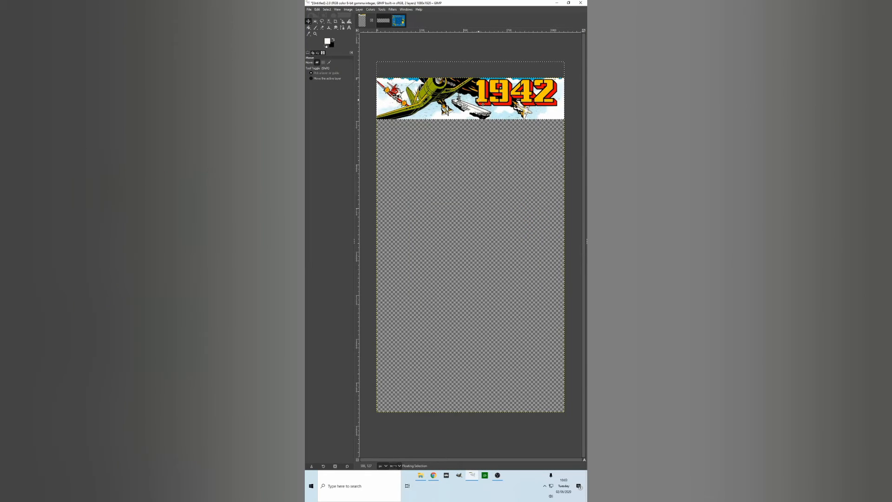
{"action": "mouse_move", "coordinate": [480, 99]}
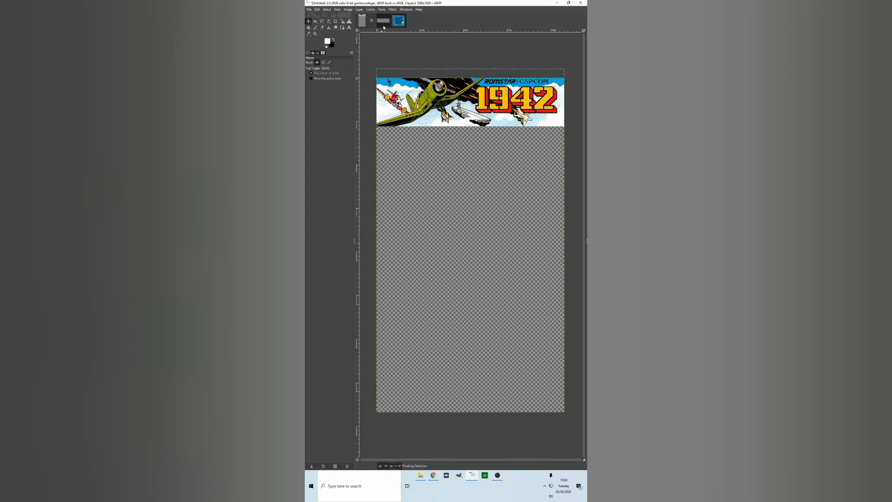
With Rectangle Select, place the pasted blue planes strip across the canvas below the banner
{"action": "left_click", "coordinate": [381, 9]}
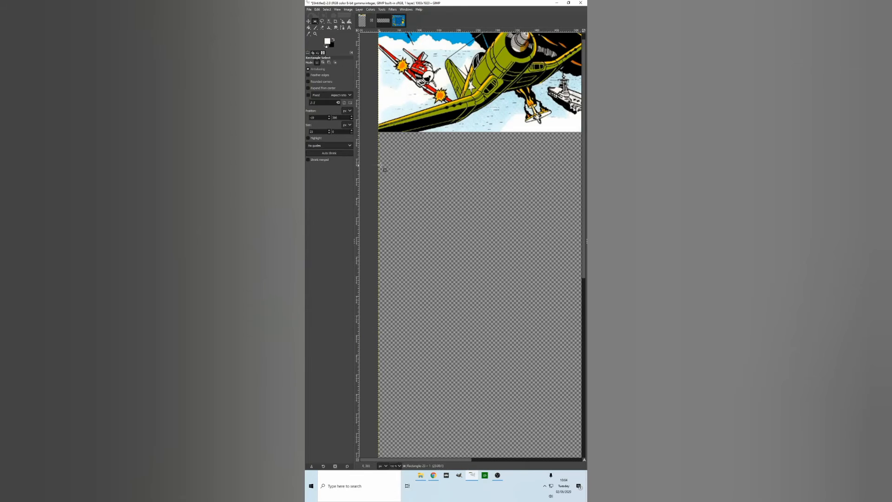
{"action": "left_click_drag", "start_coordinate": [379, 117], "coordinate": [555, 165]}
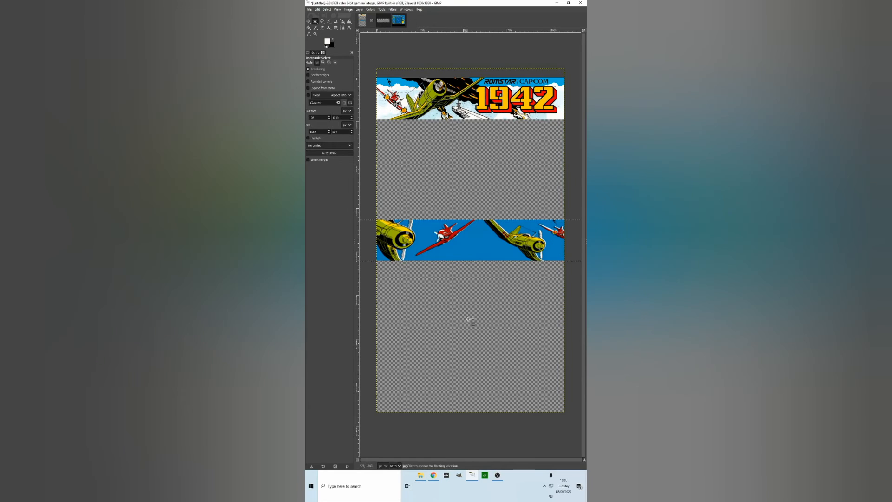
Drag the blue planes strip down to the canvas bottom and check its size with Scale
{"action": "left_click_drag", "start_coordinate": [469, 239], "coordinate": [469, 364]}
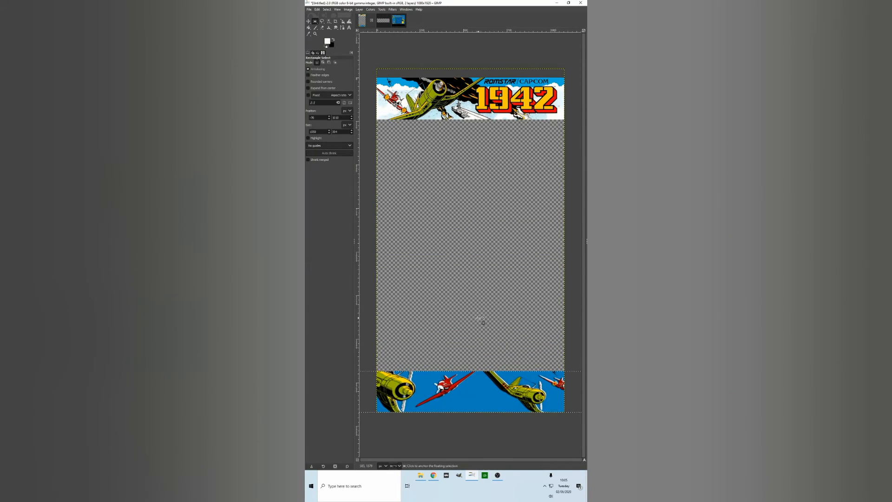
{"action": "left_click", "coordinate": [382, 9]}
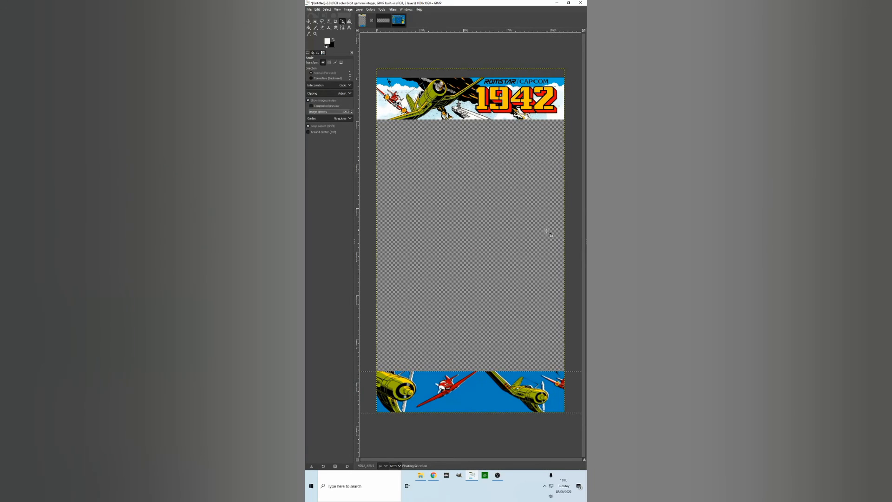
{"action": "mouse_move", "coordinate": [477, 421]}
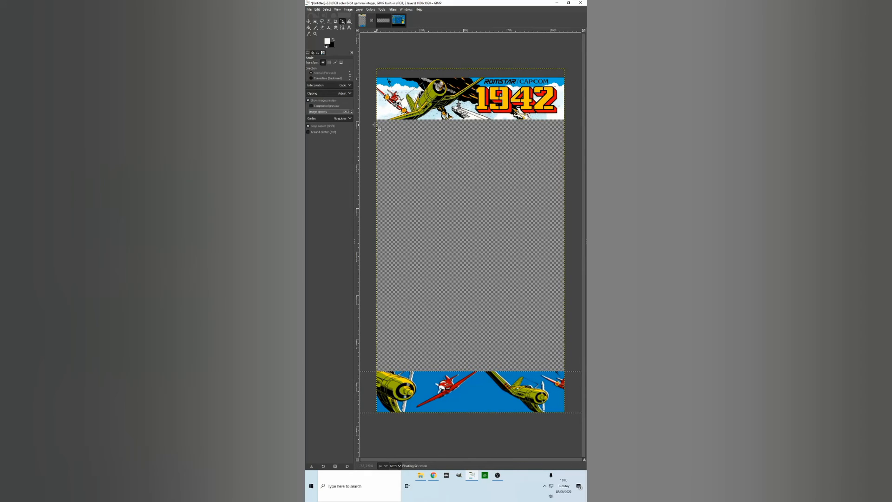
{"action": "left_click", "coordinate": [308, 22]}
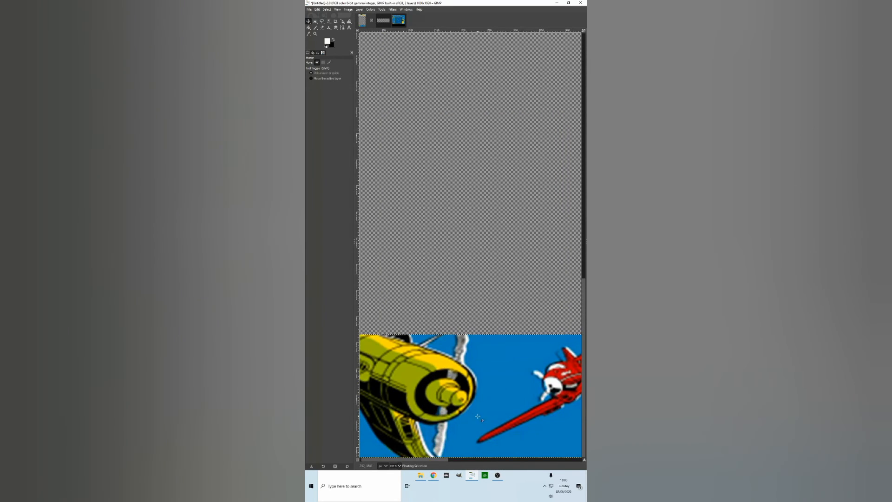
Nudge the enlarged blue planes strip so it sits exactly flush with the bottom edge
{"action": "left_click_drag", "start_coordinate": [478, 419], "coordinate": [470, 424]}
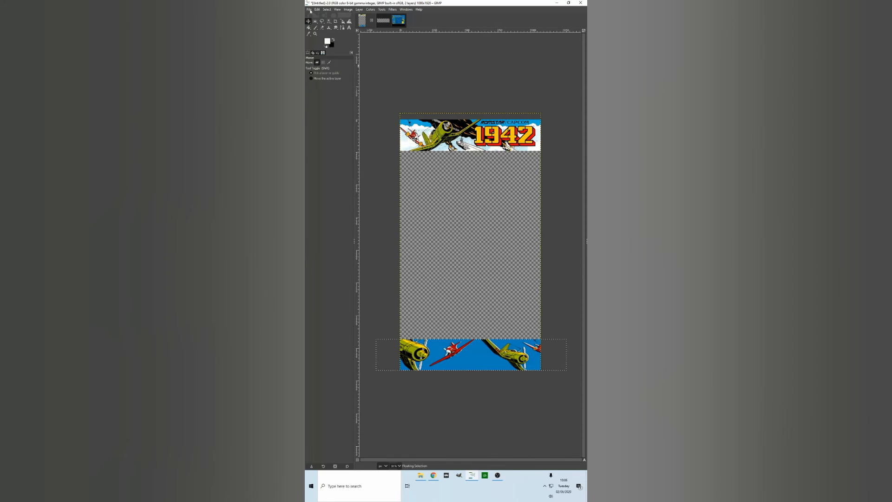
Start Export As and browse into the RetroarchOverlays folder for the 1942.png file
{"action": "left_click", "coordinate": [308, 9]}
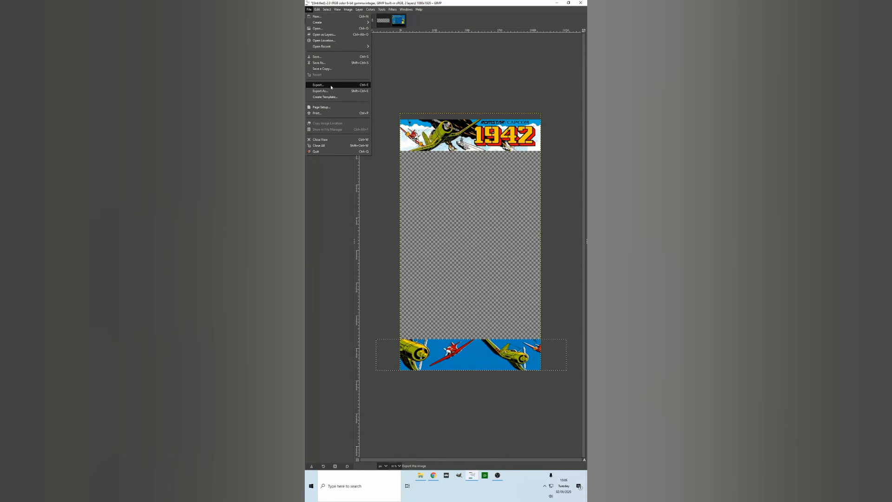
{"action": "left_click", "coordinate": [318, 84]}
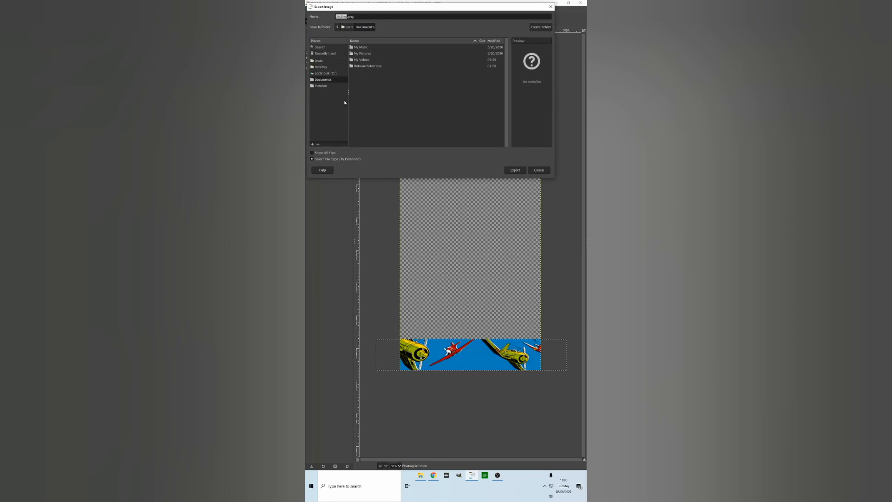
{"action": "left_click", "coordinate": [367, 65]}
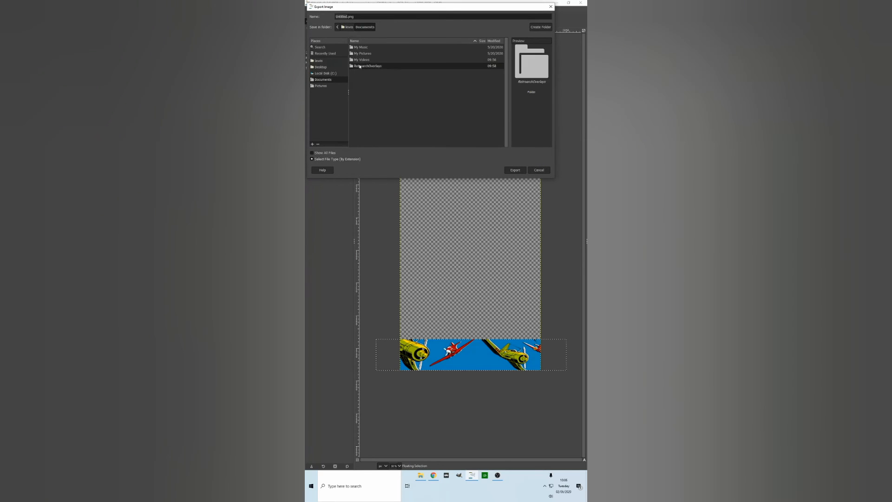
{"action": "double_click", "coordinate": [367, 65]}
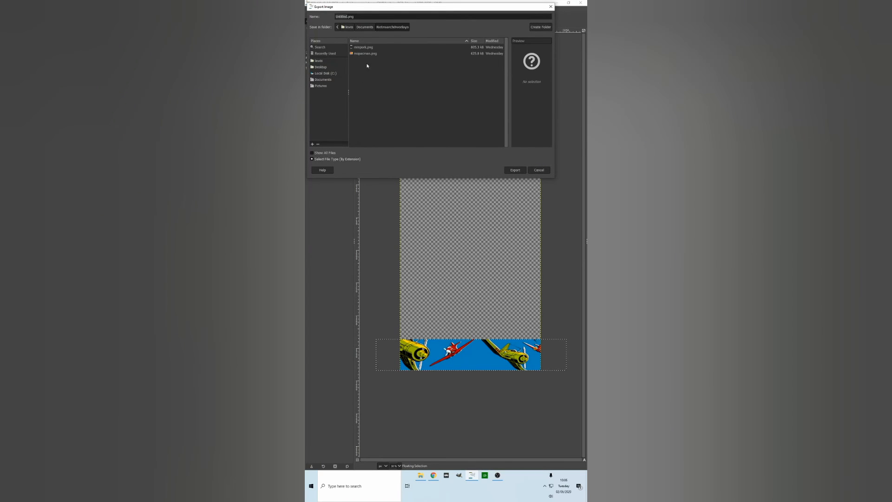
{"action": "left_click", "coordinate": [363, 46]}
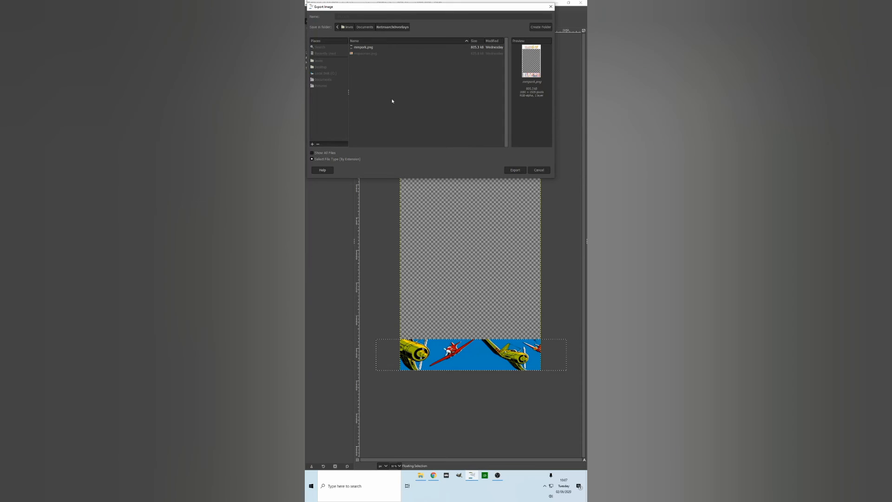
Export the overlay as 1942.png, accepting the default PNG options
{"action": "left_click", "coordinate": [514, 170]}
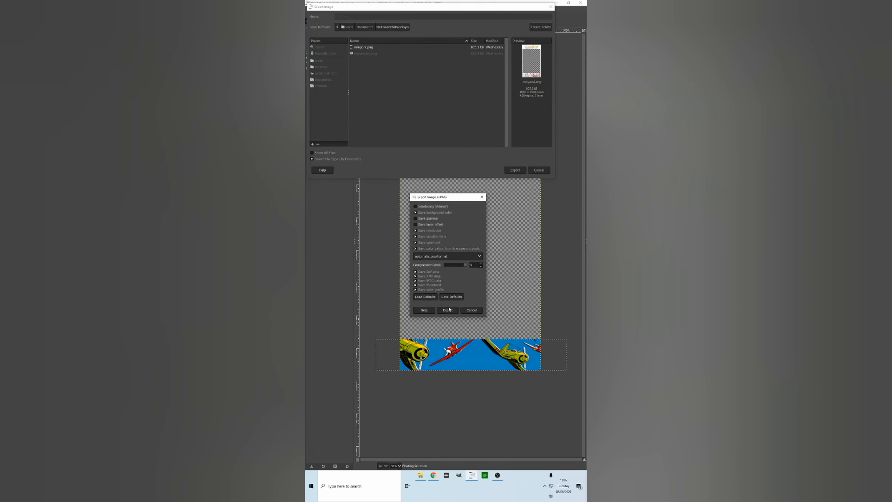
{"action": "left_click", "coordinate": [448, 310]}
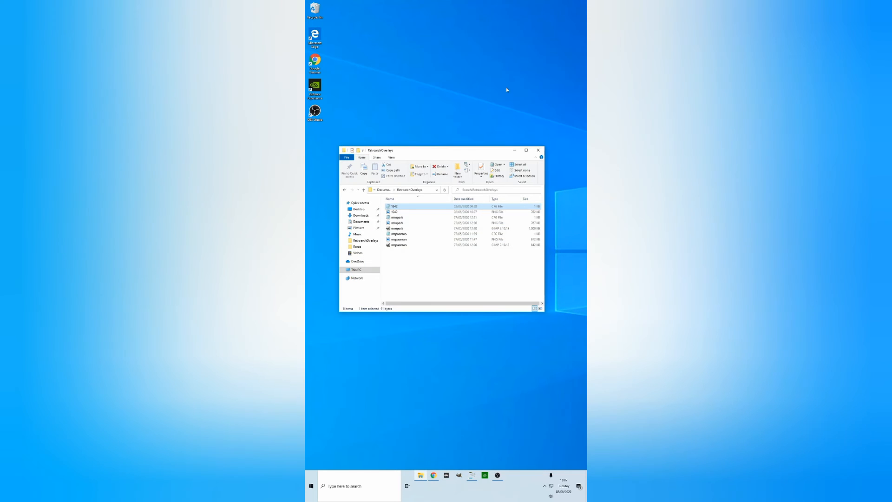
Open the exported 1942.png from the RetroarchOverlays folder to check it
{"action": "left_click", "coordinate": [394, 212]}
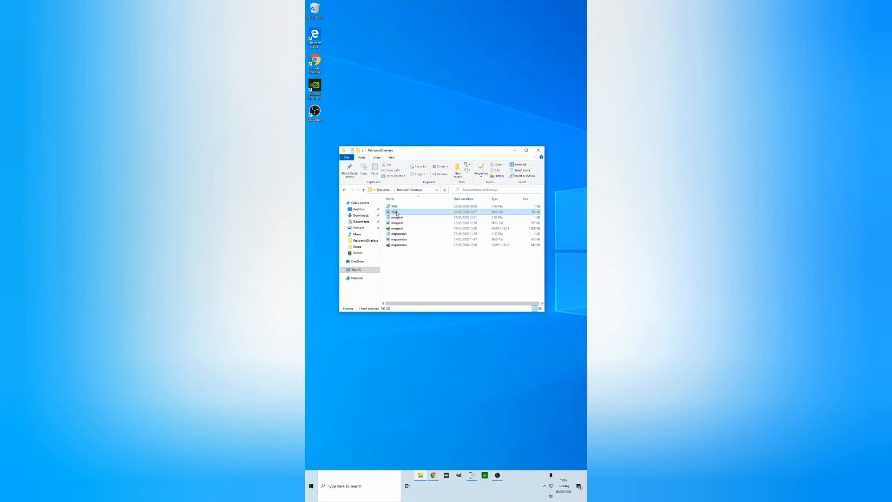
{"action": "double_click", "coordinate": [394, 212]}
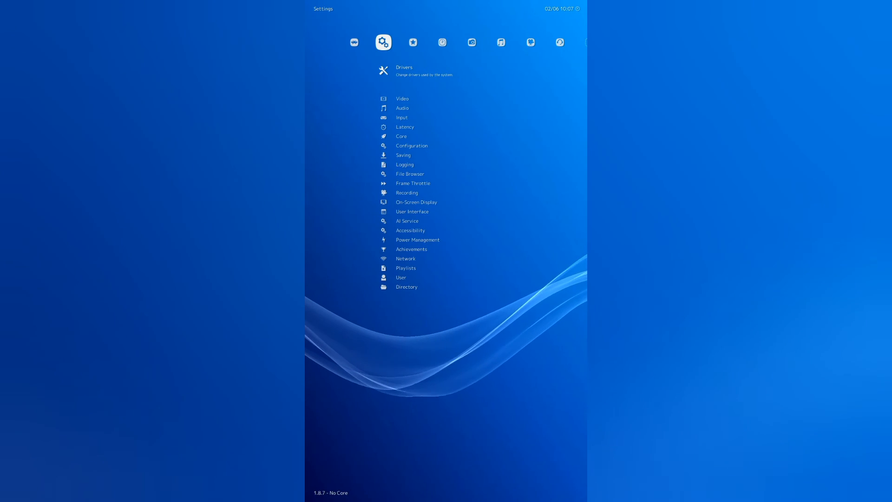
In On-Screen Display settings, set the Overlay Preset to 1942 at opacity 1.00
{"action": "scroll", "scroll_direction": "down", "scroll_amount": 3}
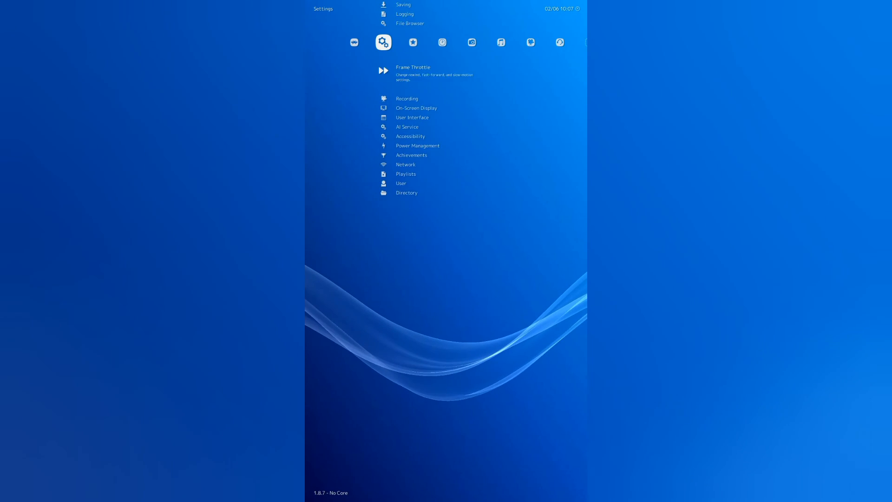
{"action": "left_click", "coordinate": [416, 108]}
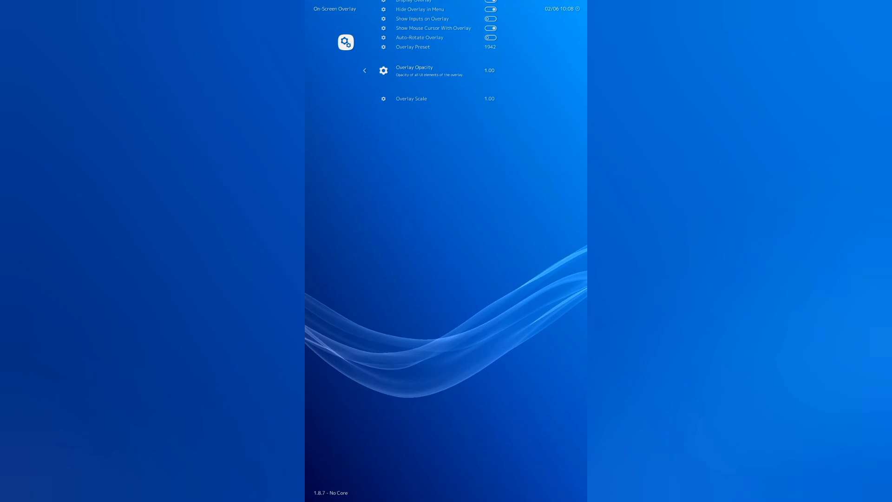
{"action": "scroll", "scroll_direction": "down", "scroll_amount": 3}
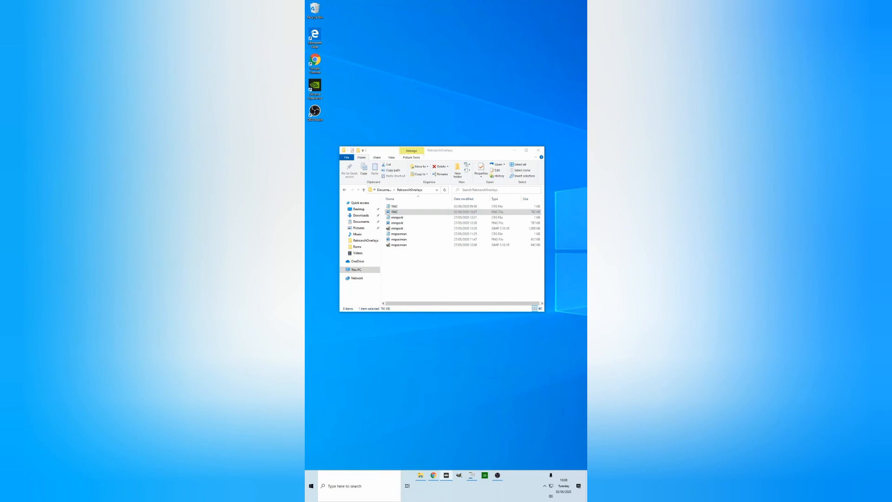
Launch 1942 so the marquee banner shows at top and planes strip at bottom
{"action": "double_click", "coordinate": [394, 211]}
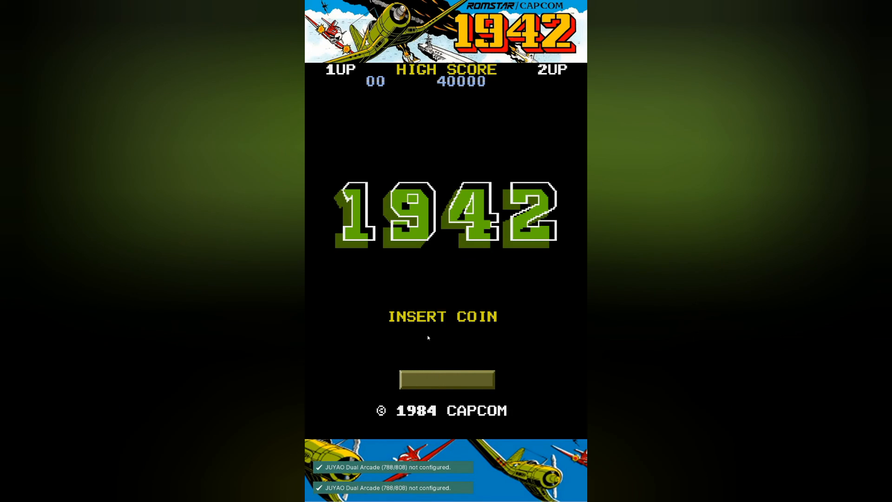